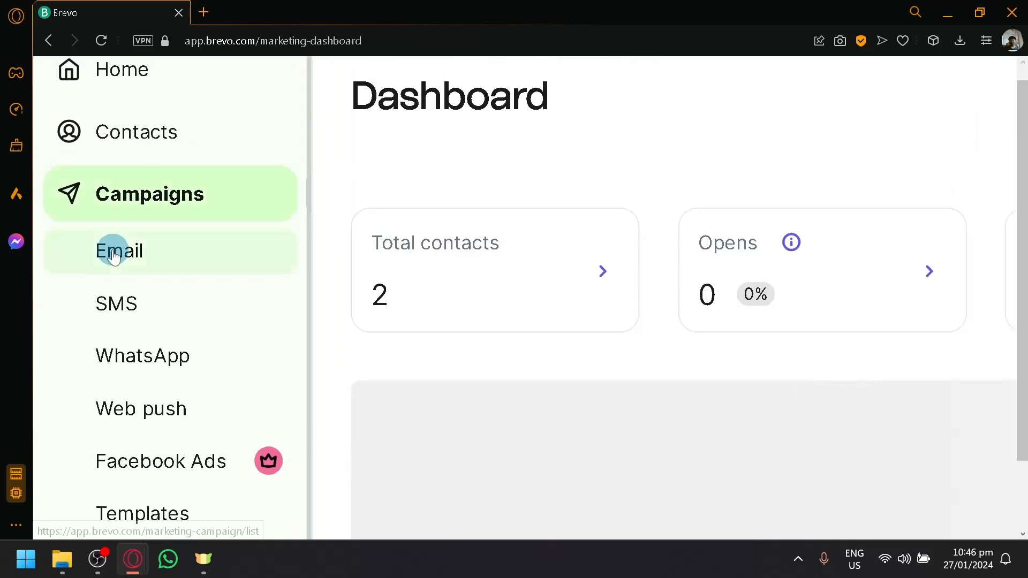
Scroll the sidebar and open the WhatsApp campaigns listing under Campaigns
scroll(down, 3)
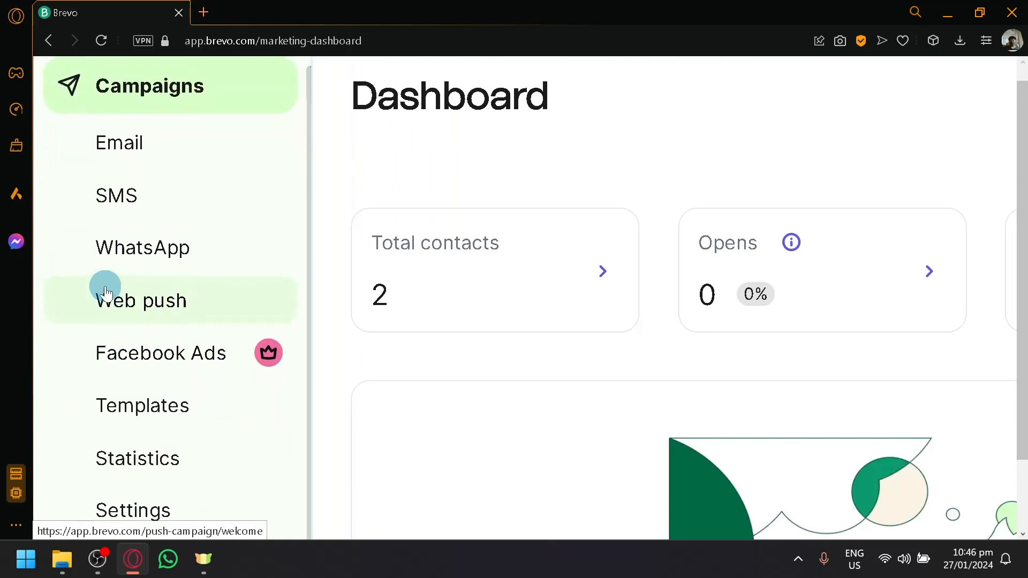
mouse_move(155, 195)
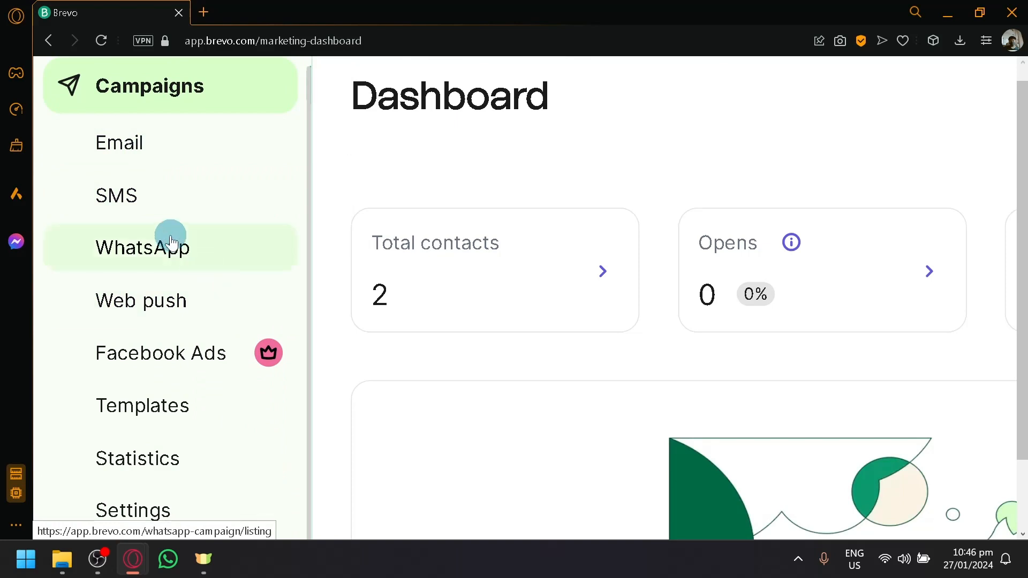
click(141, 246)
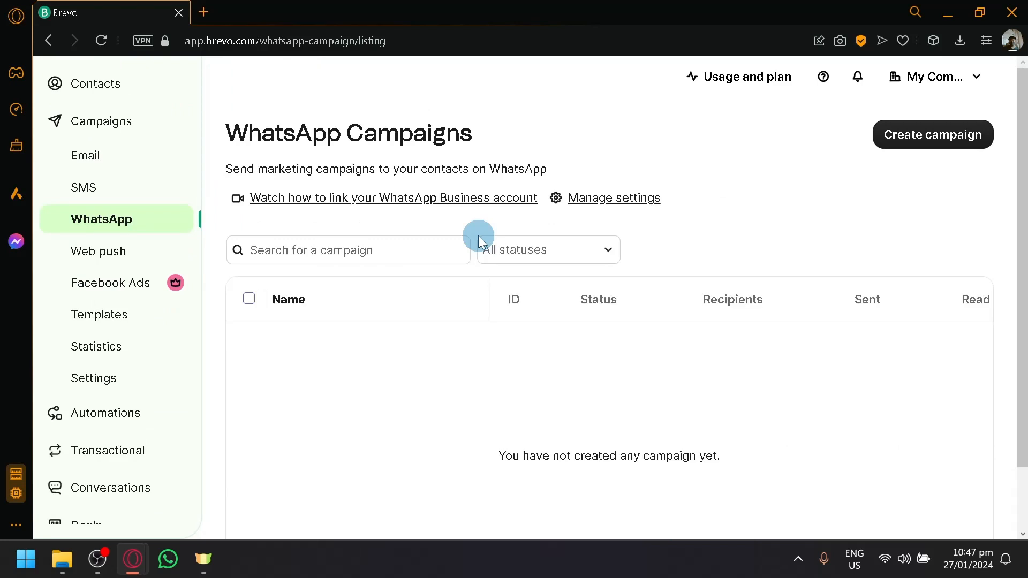
mouse_move(561, 398)
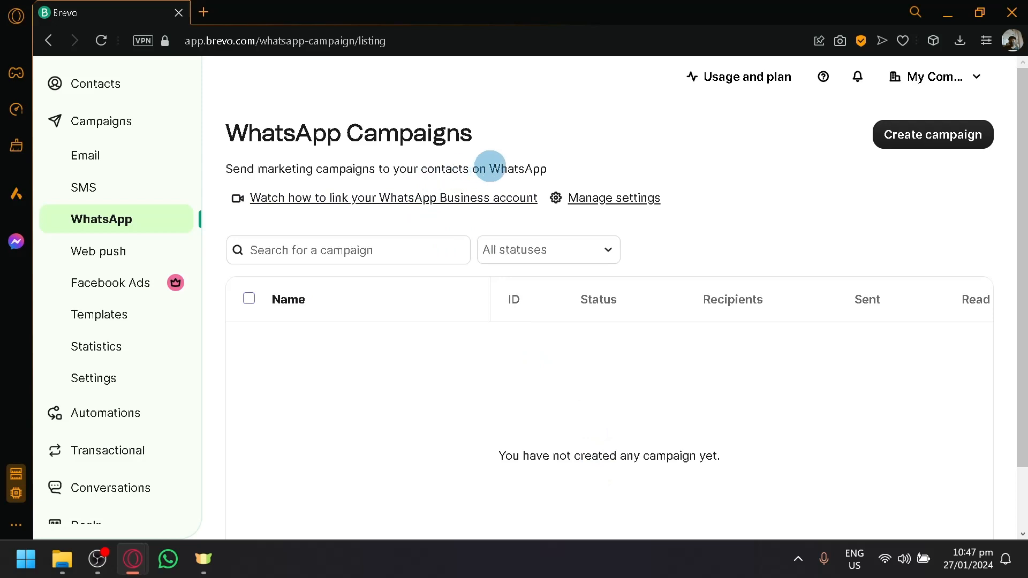
mouse_move(375, 214)
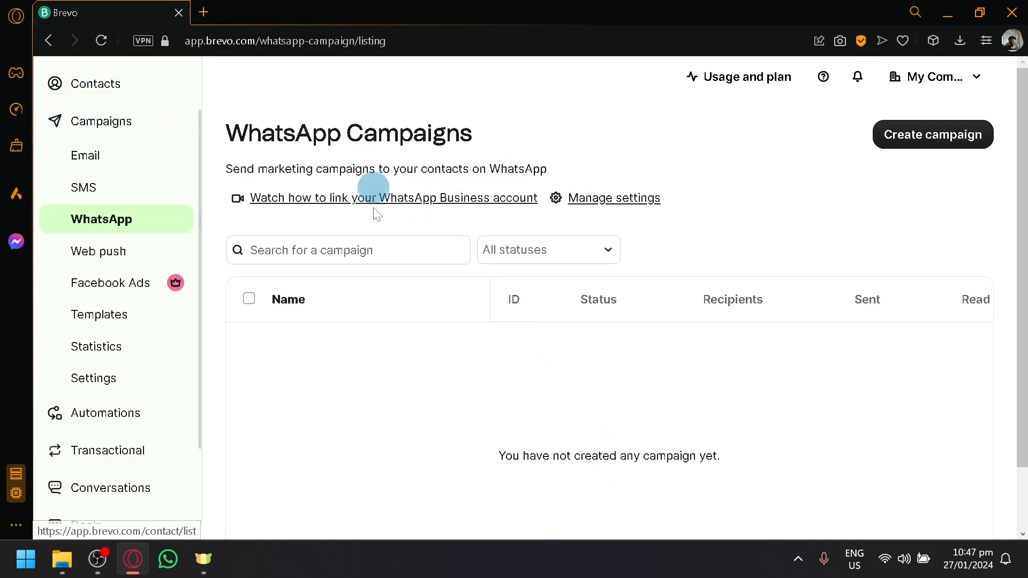
mouse_move(510, 328)
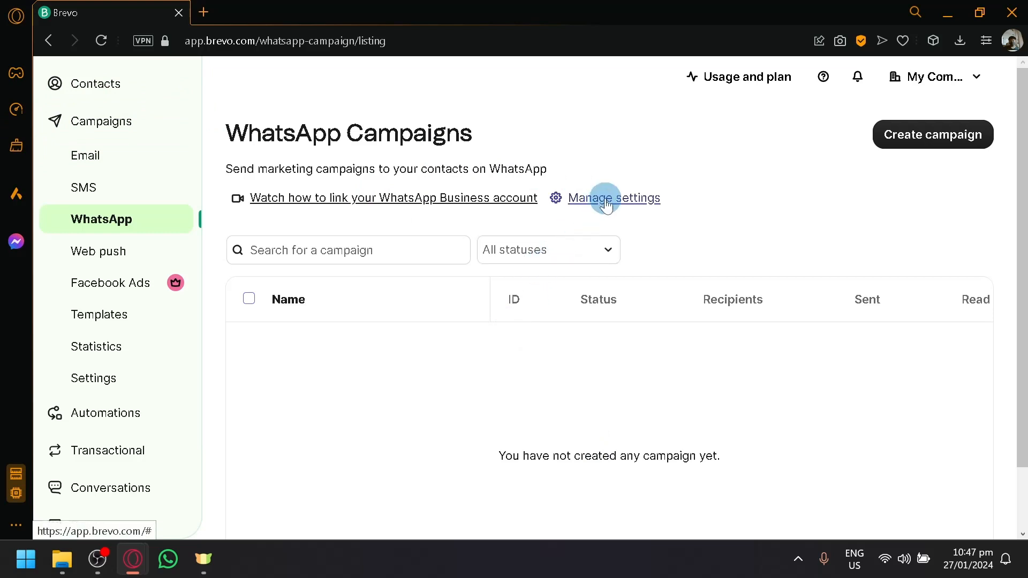
Open WhatsApp Settings via 'Manage settings', showing no connected account
click(613, 198)
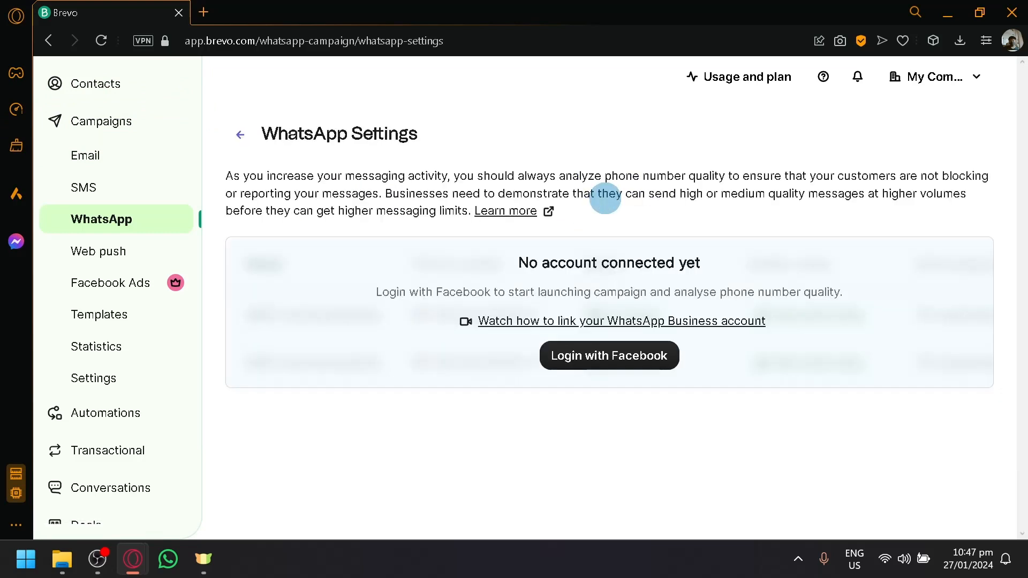
mouse_move(307, 135)
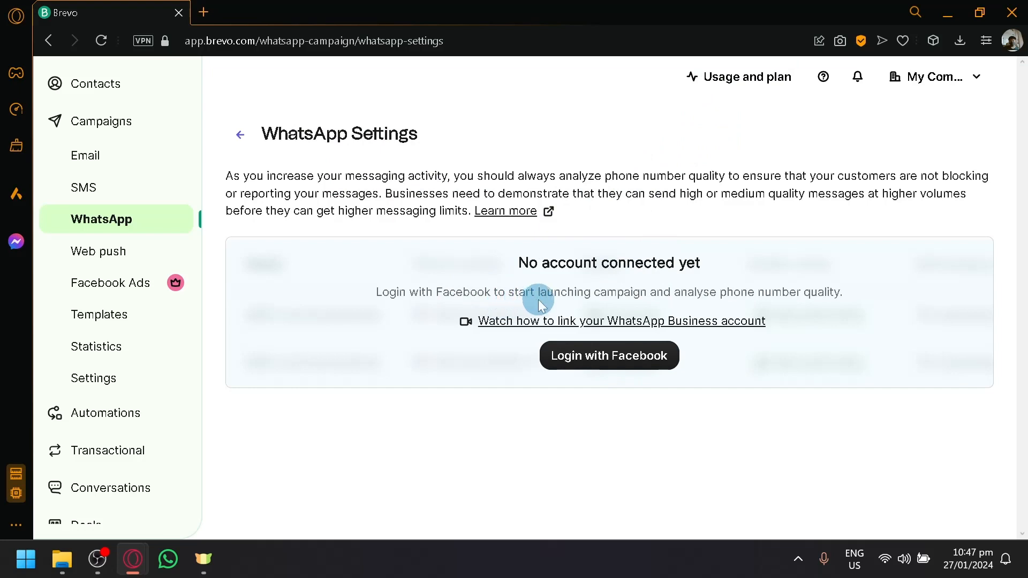
mouse_move(719, 290)
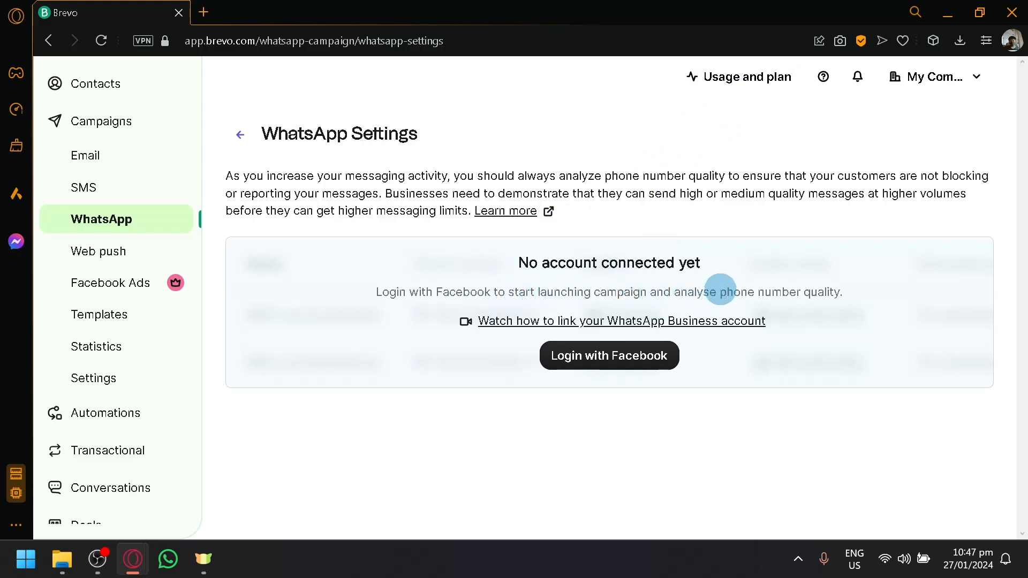
mouse_move(824, 318)
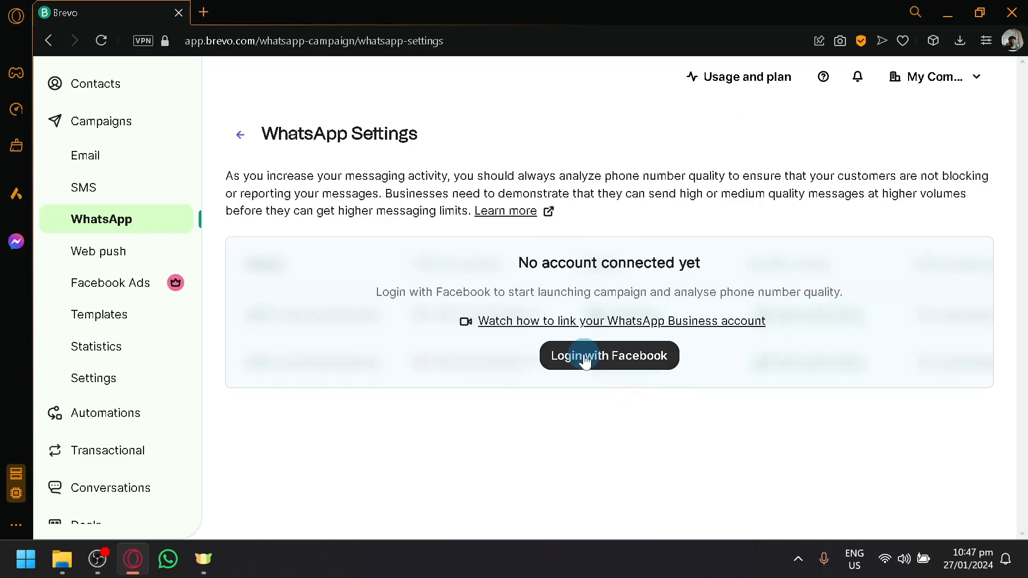
Launch the 'Login with Facebook' signup wizard at the phone number requirements step
click(608, 356)
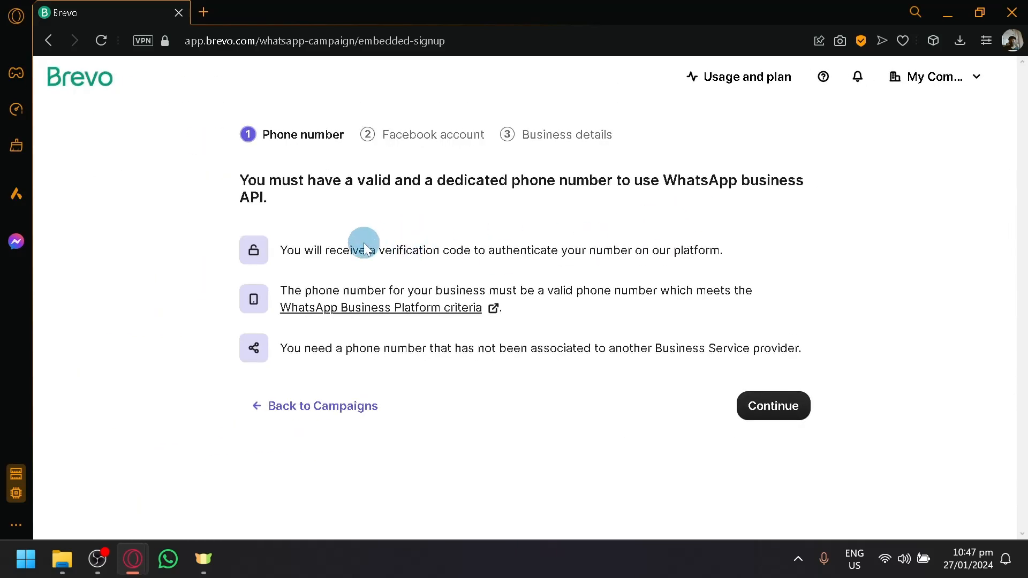
mouse_move(527, 265)
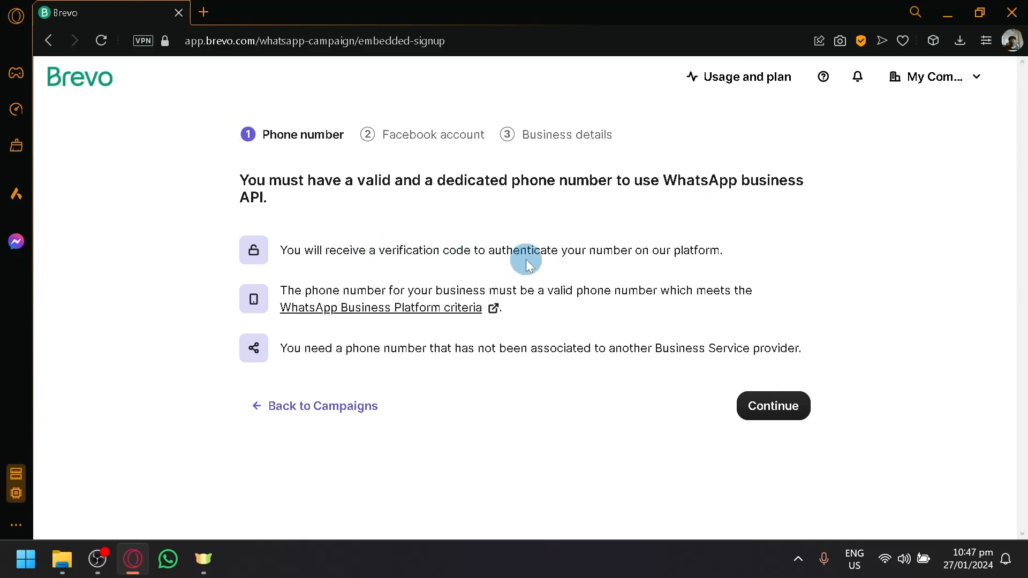
mouse_move(620, 248)
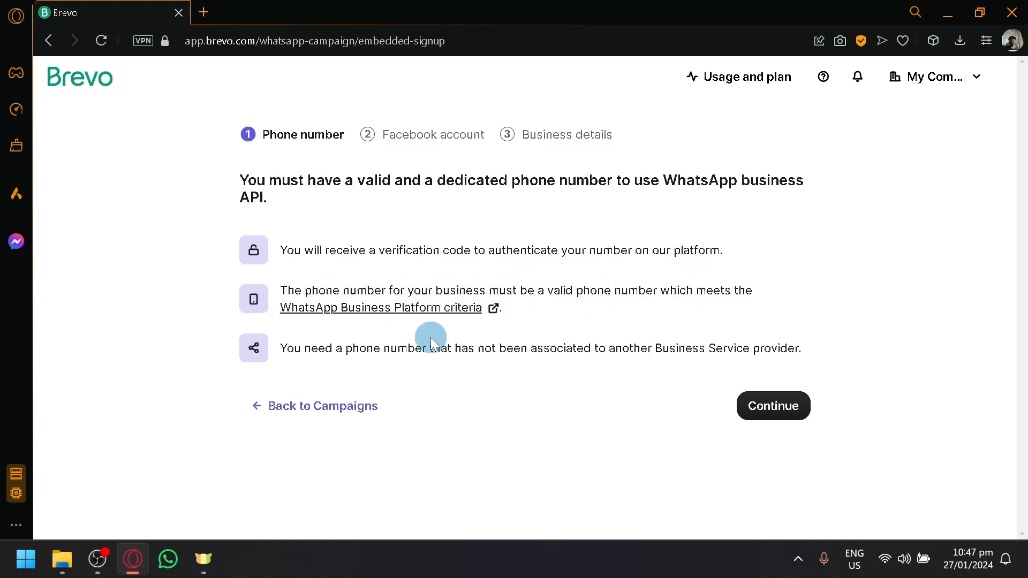
mouse_move(387, 307)
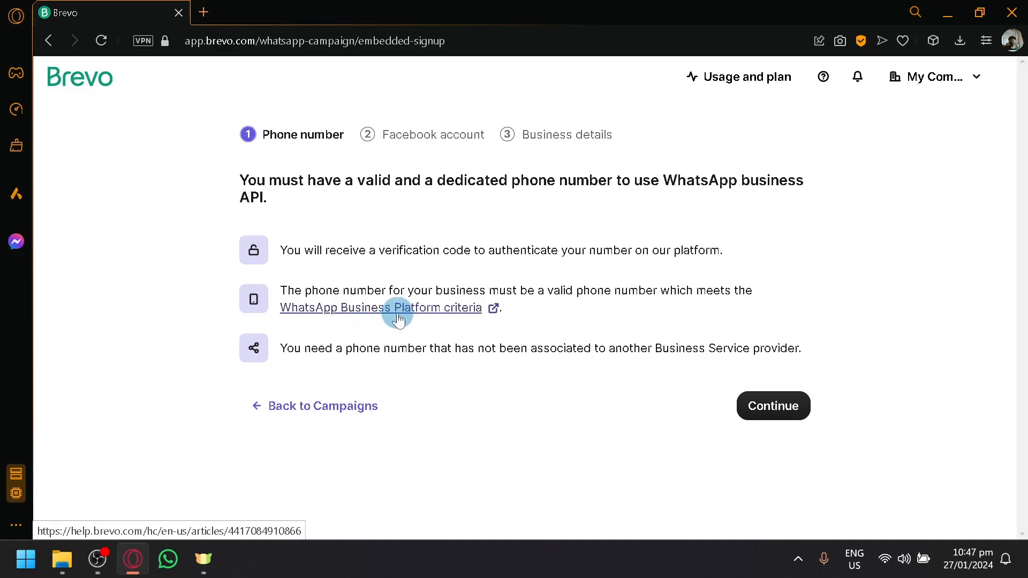
click(380, 307)
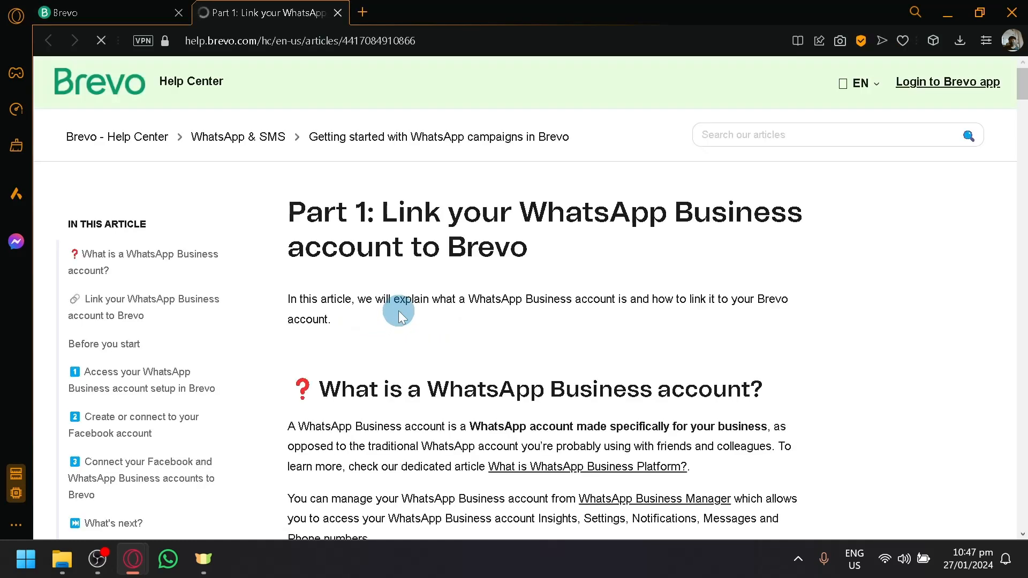
scroll(down, 3)
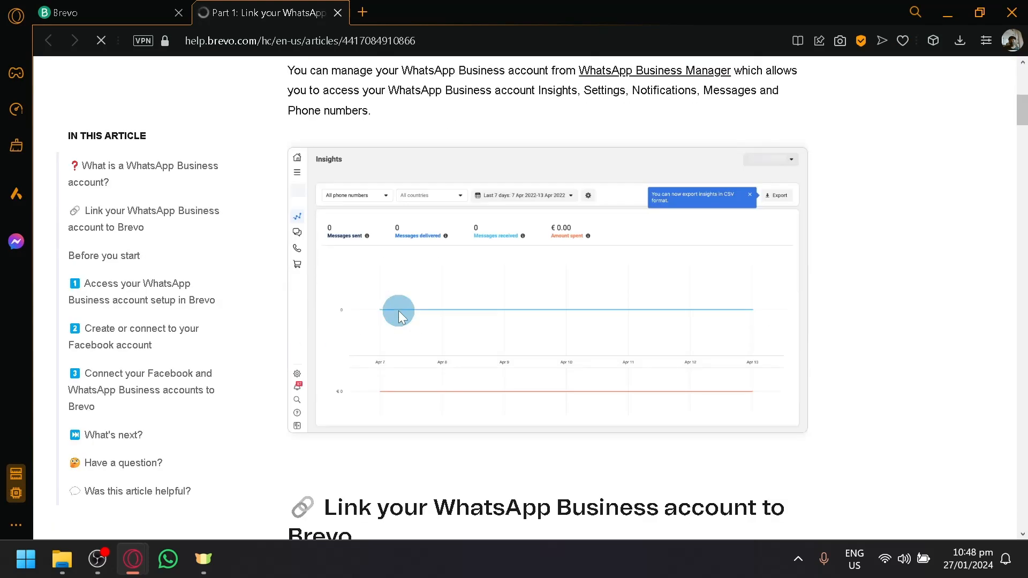
scroll(down, 3)
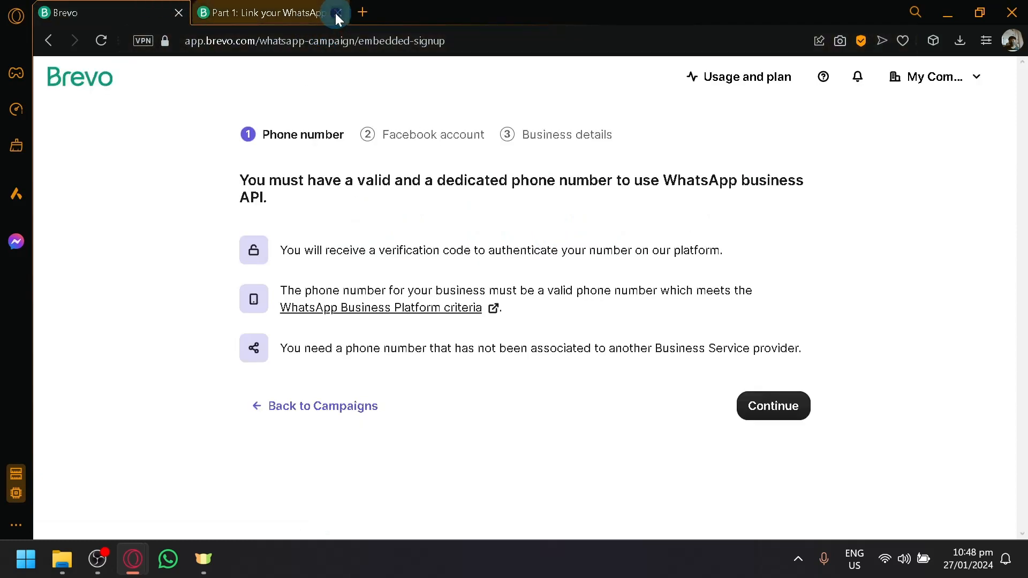
Advance the signup wizard past account and business details to the Facebook login popup
click(773, 406)
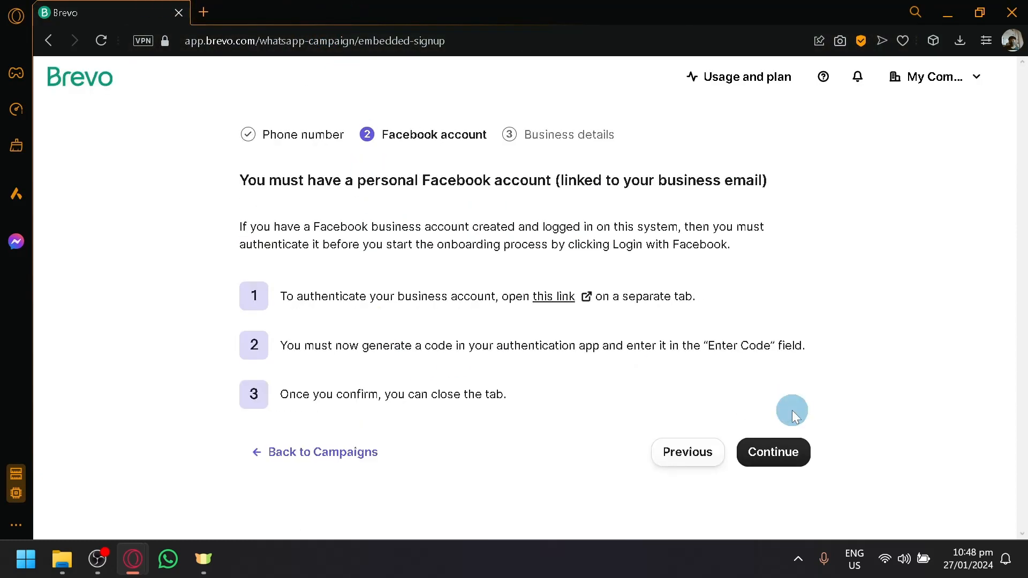
mouse_move(359, 272)
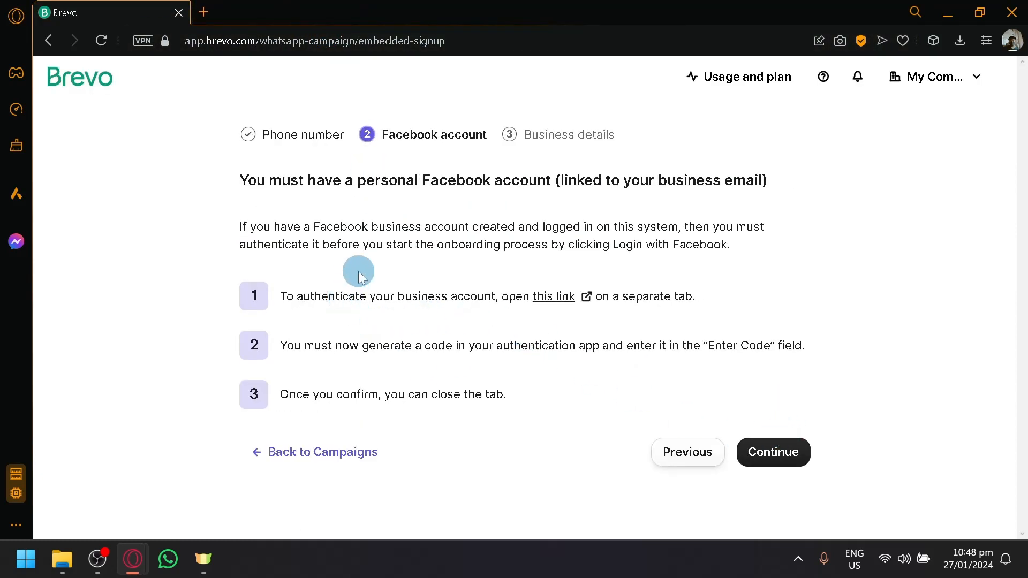
mouse_move(571, 216)
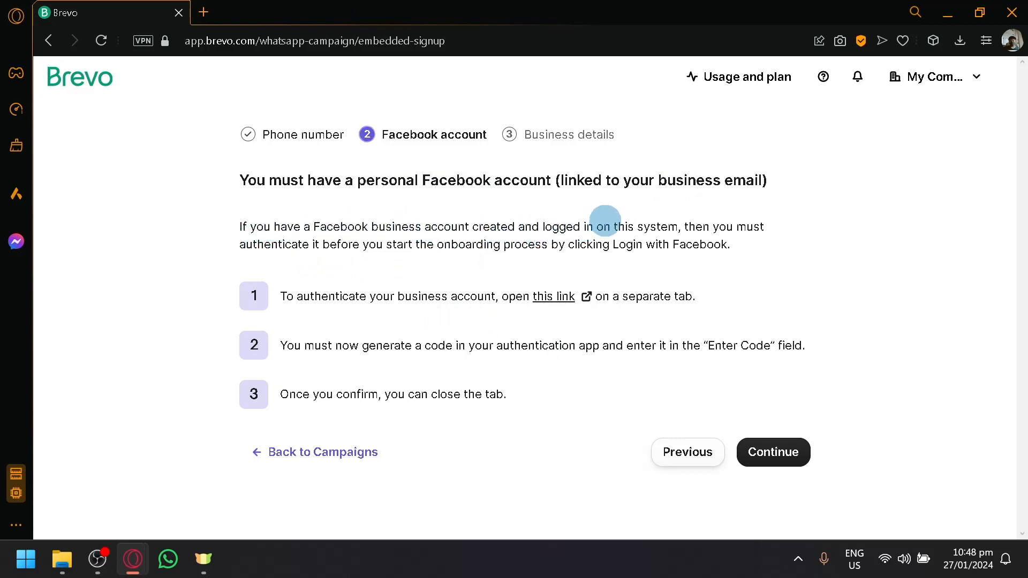
mouse_move(472, 271)
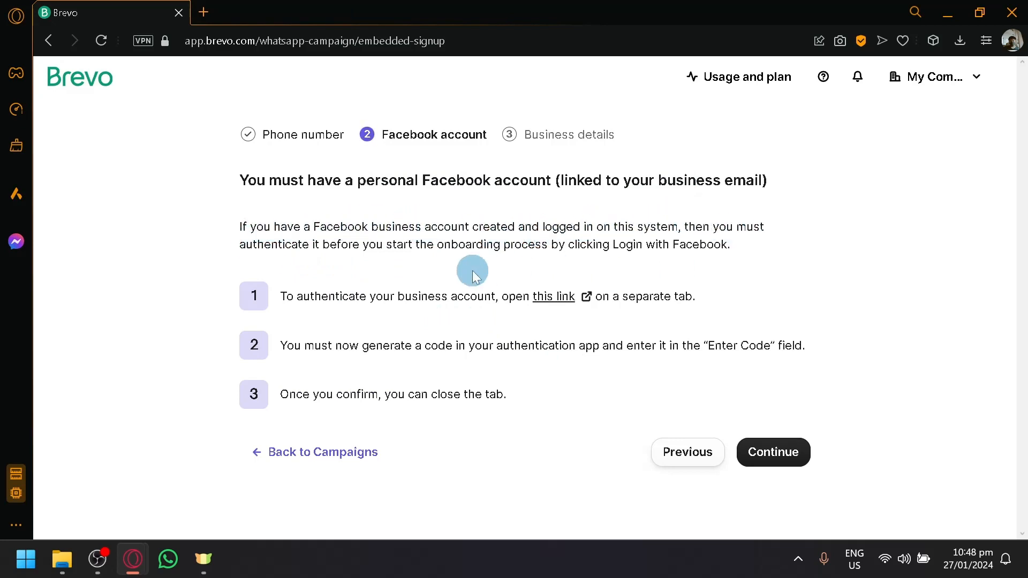
mouse_move(771, 423)
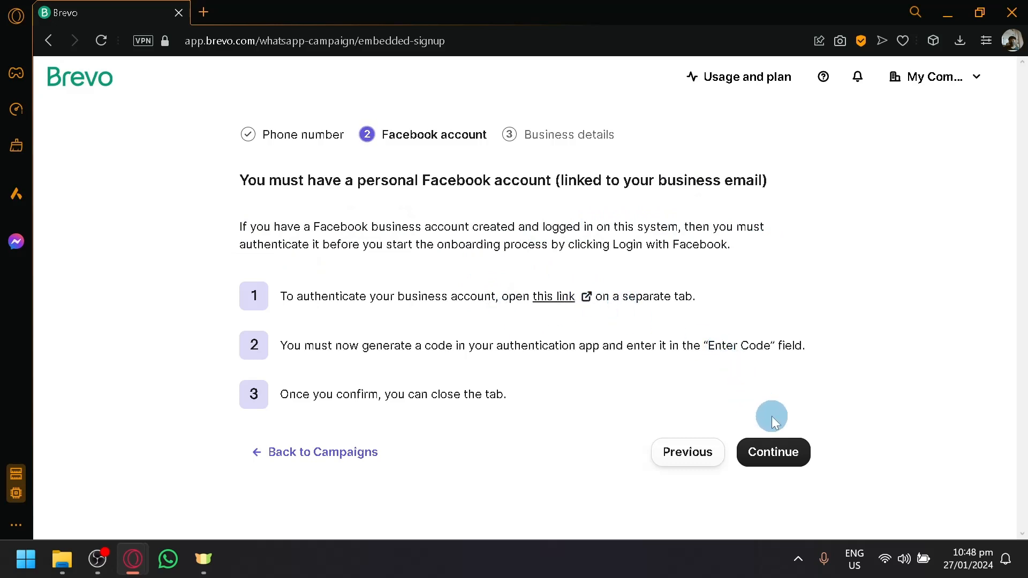
click(773, 452)
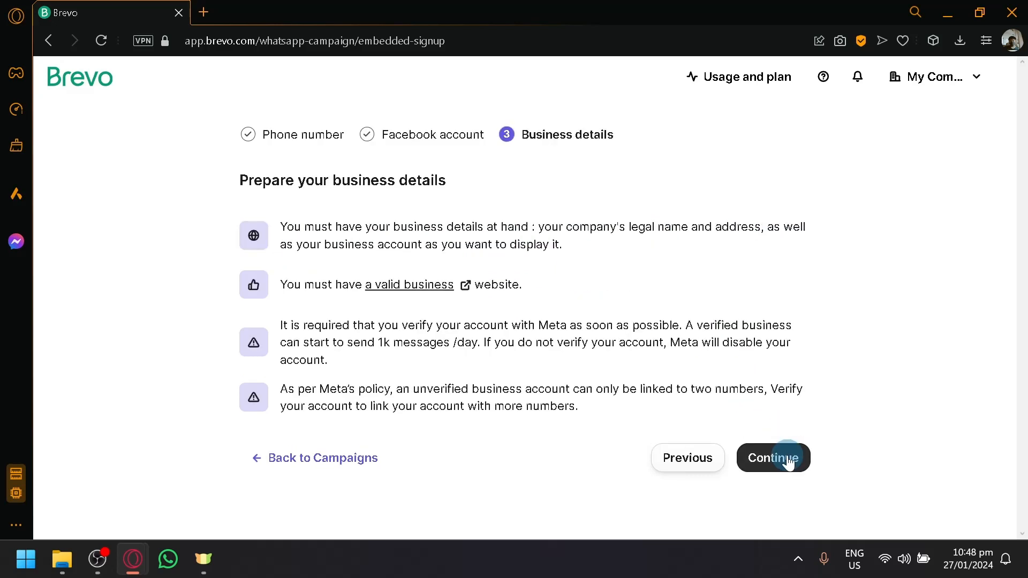
click(773, 457)
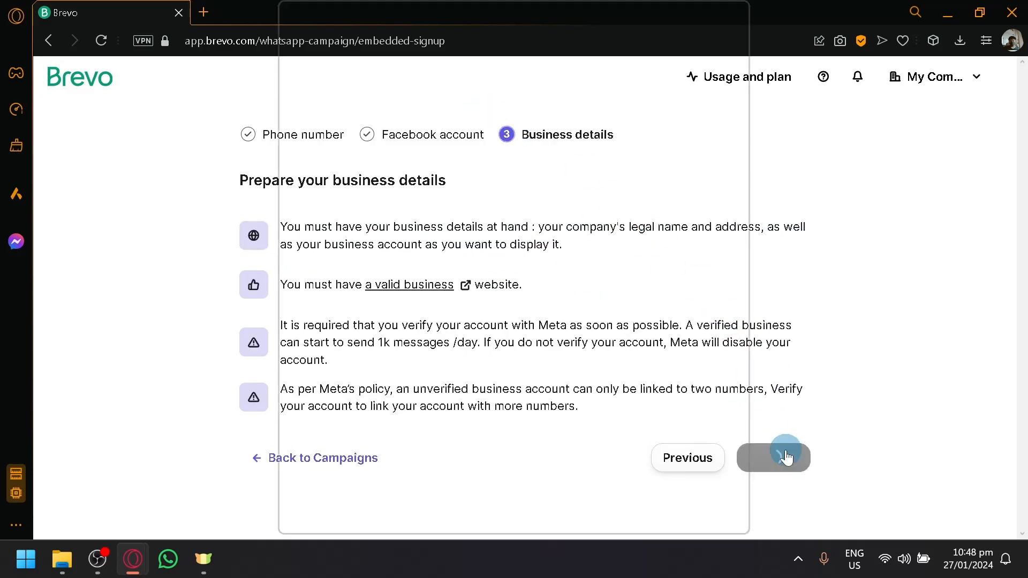
click(774, 457)
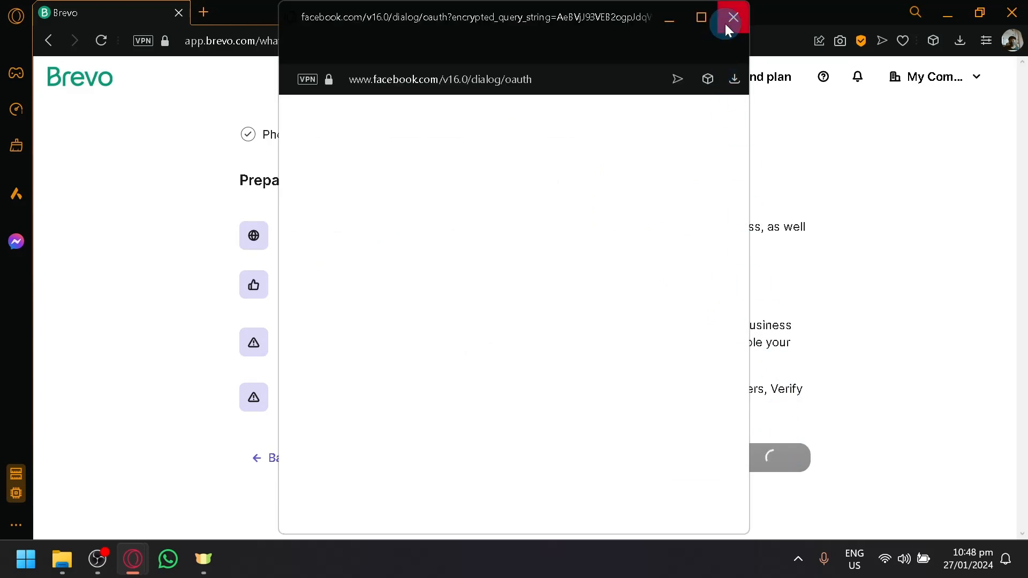
Close the Facebook popup and return to the empty WhatsApp campaigns listing
click(732, 17)
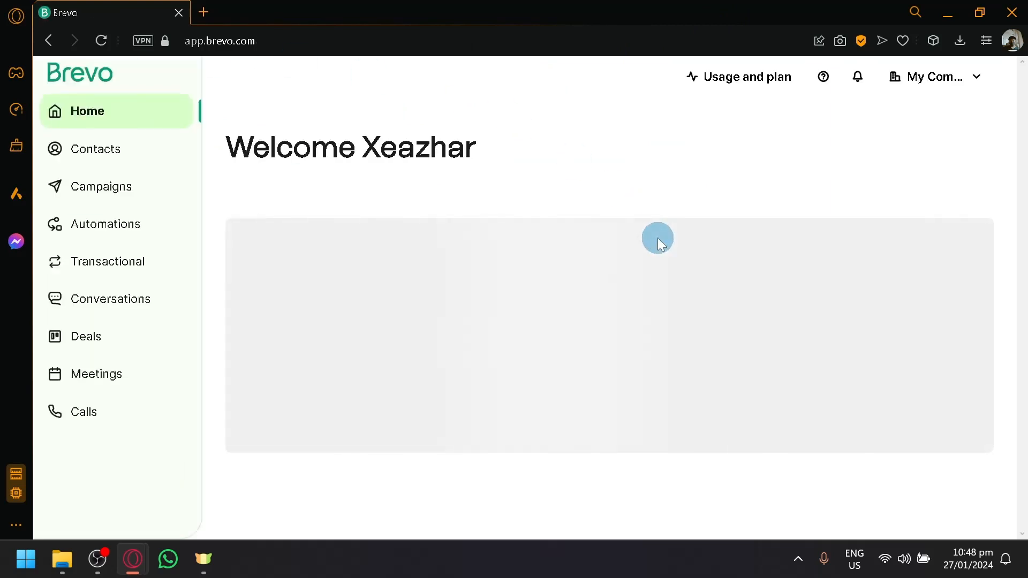
click(101, 186)
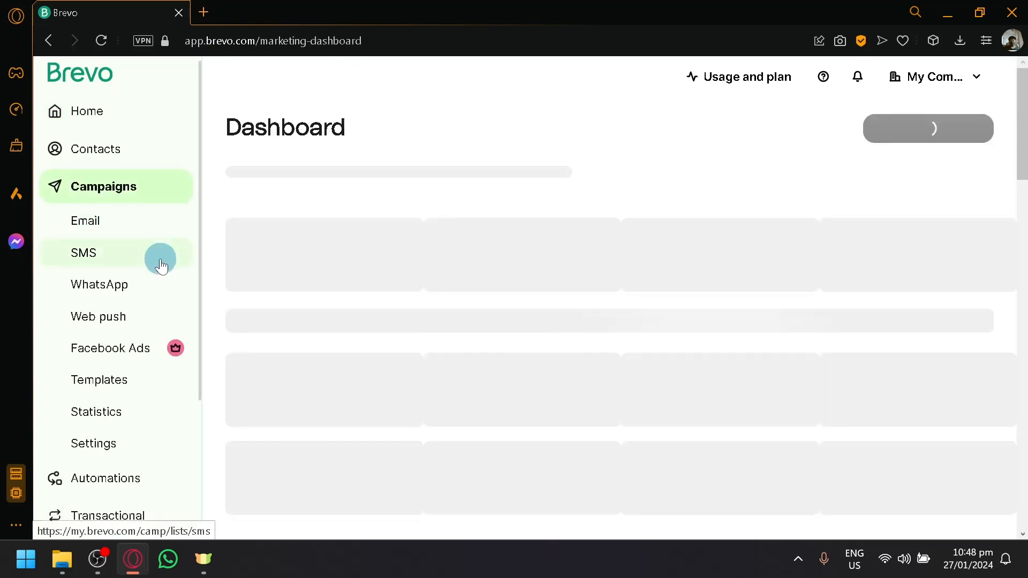
click(99, 283)
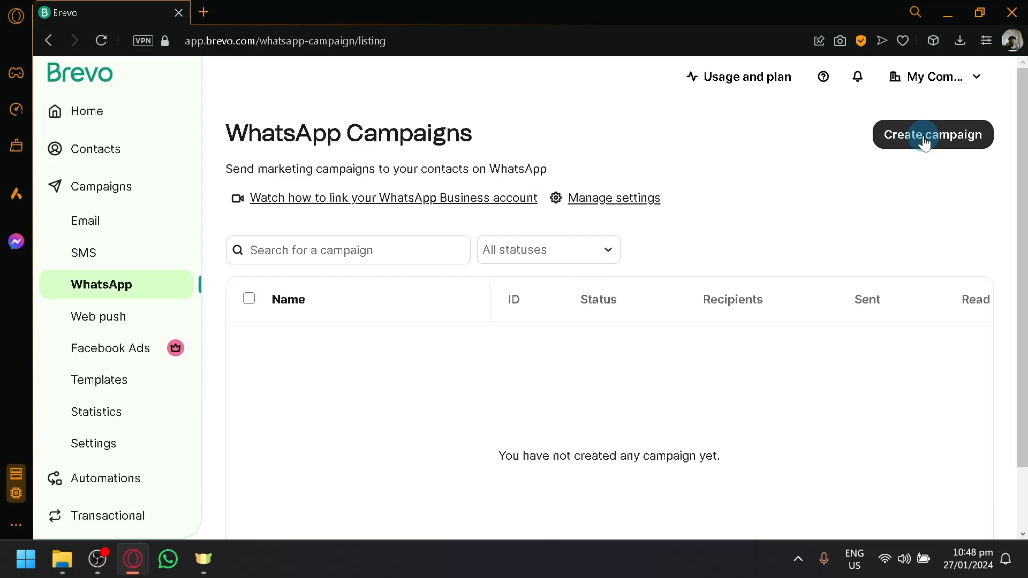
Create a draft WhatsApp campaign named 'CoffeeWhatsappReach' and start its setup
click(932, 134)
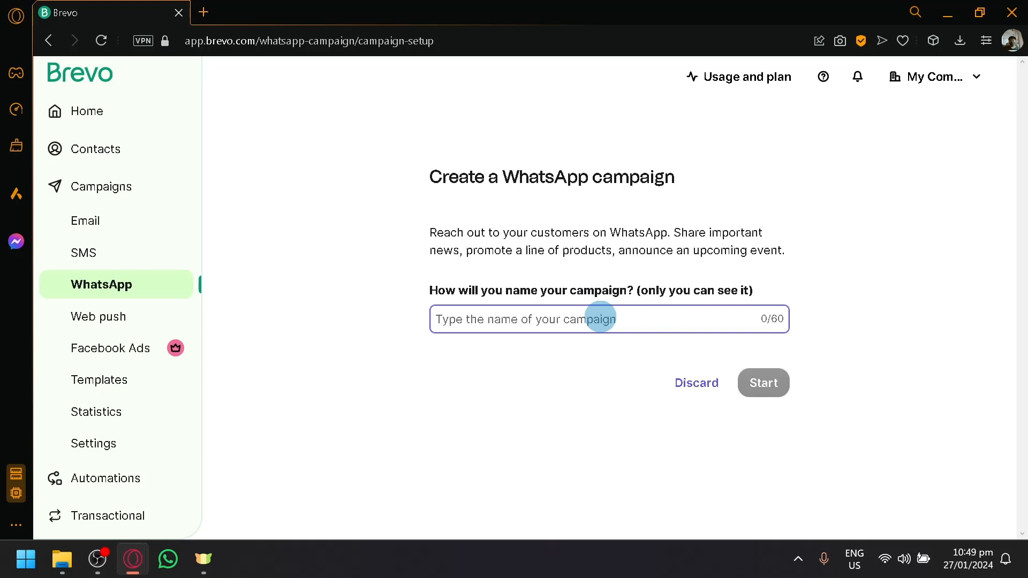
text(C)
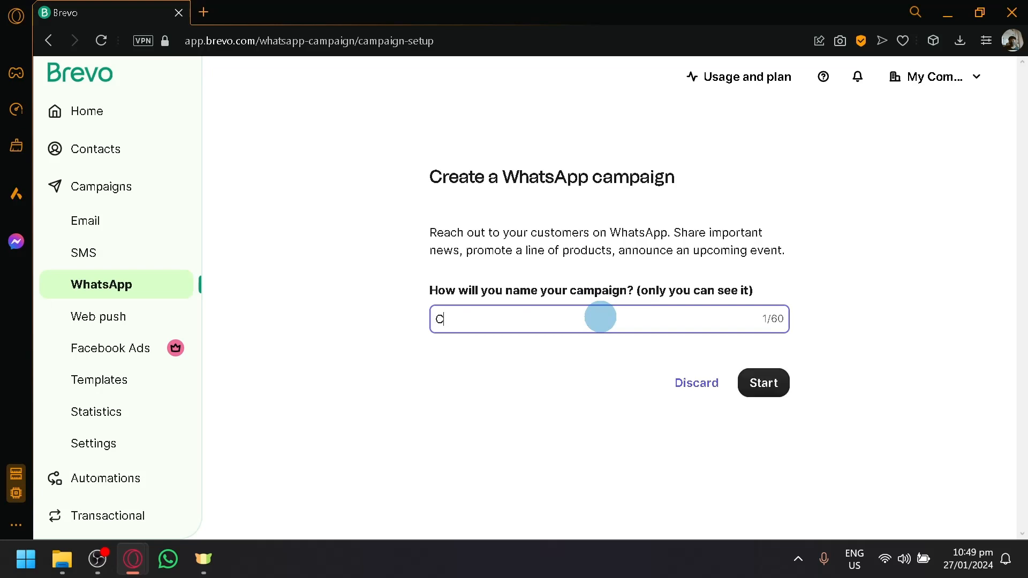
text(offeeWhats)
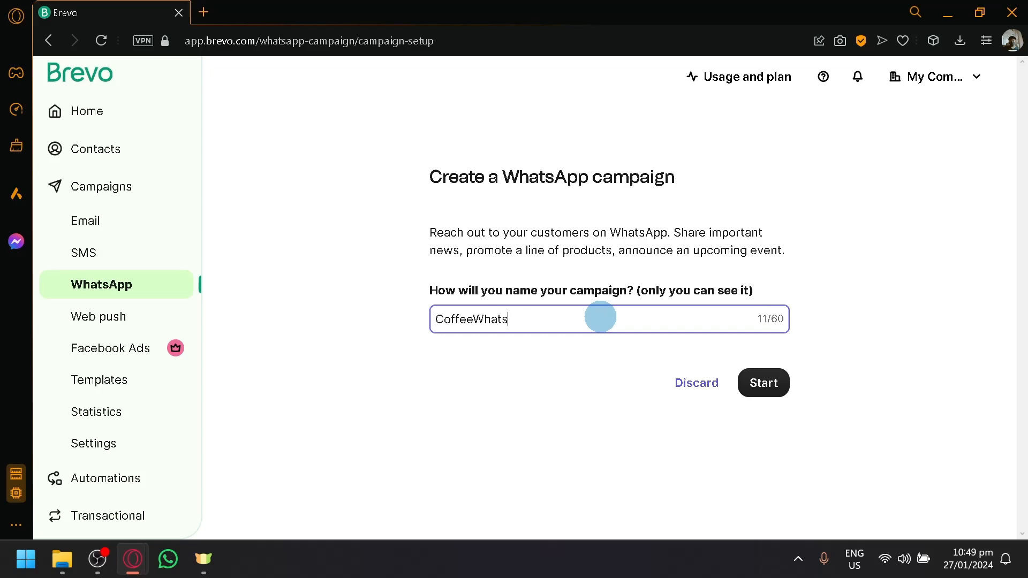
text(app)
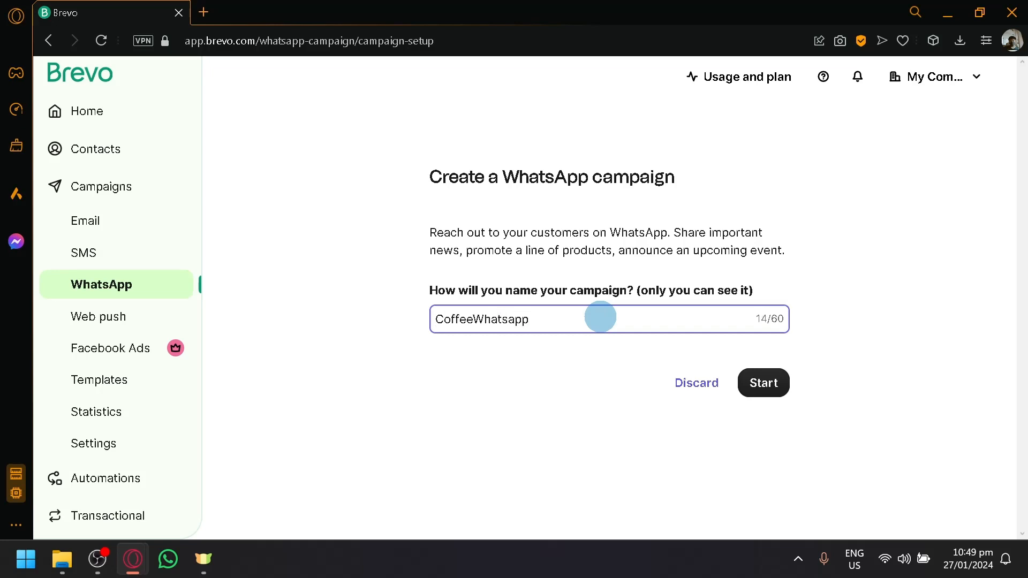
text(rea)
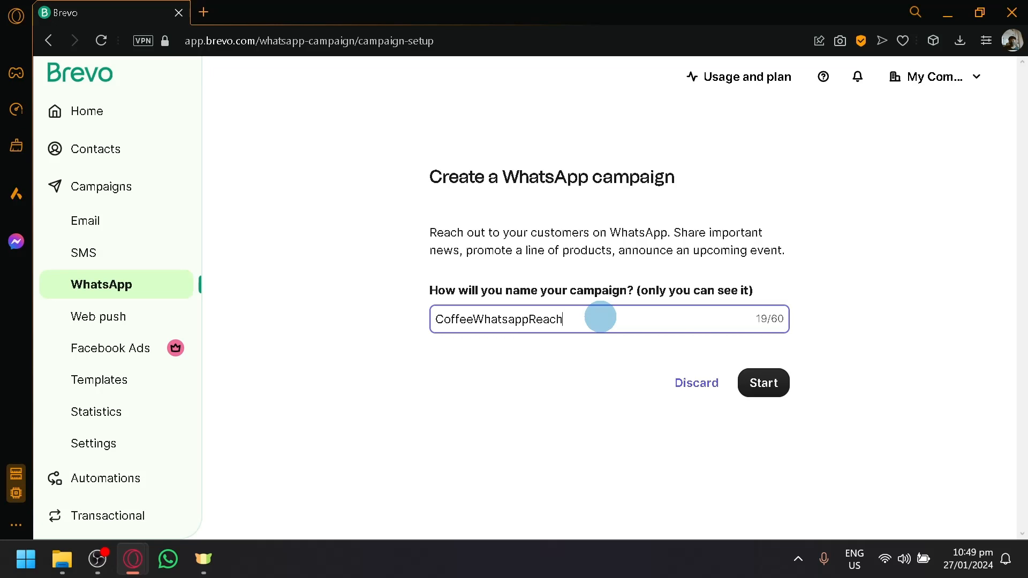
click(762, 383)
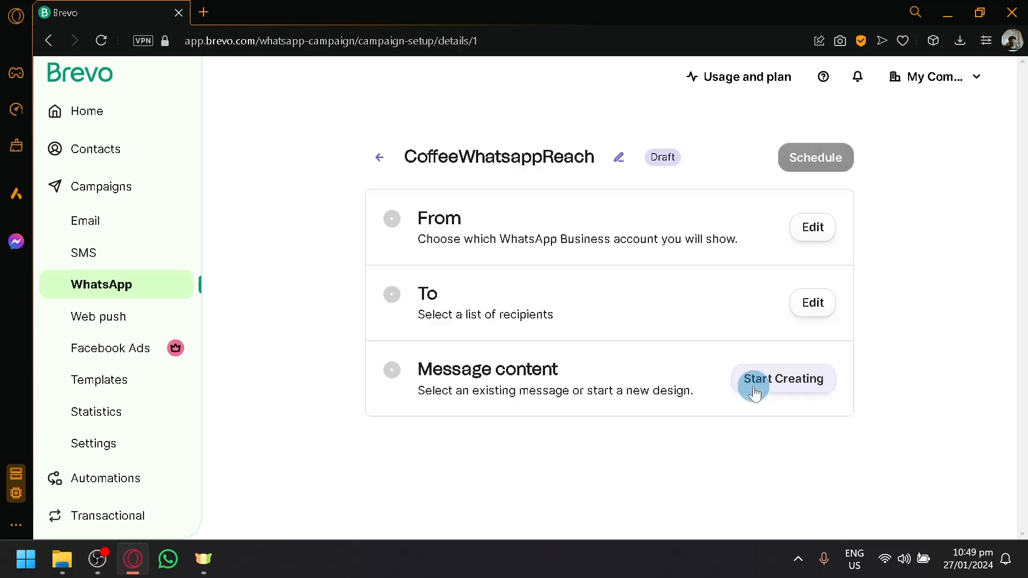
mouse_move(579, 257)
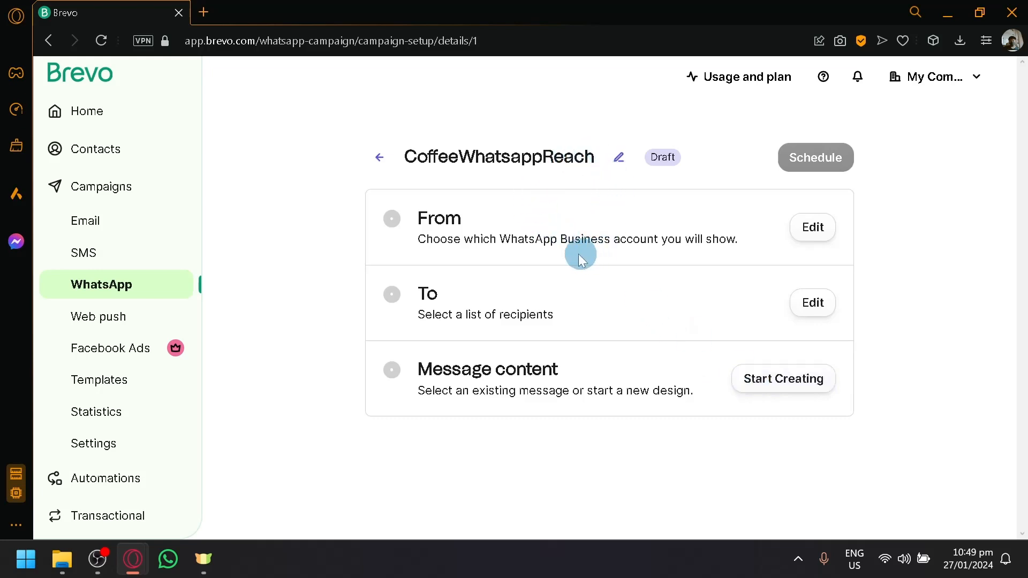
mouse_move(521, 239)
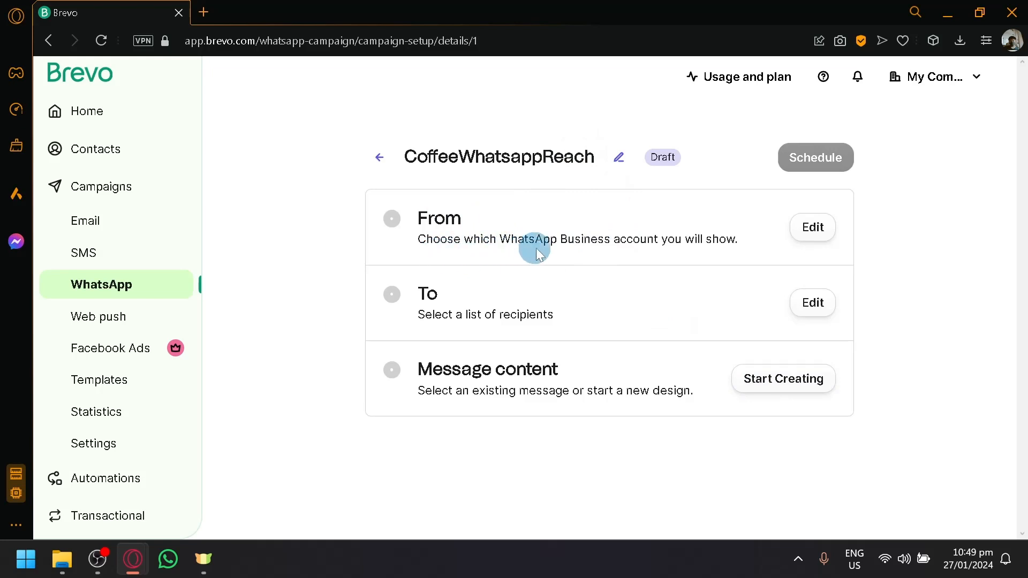
click(812, 228)
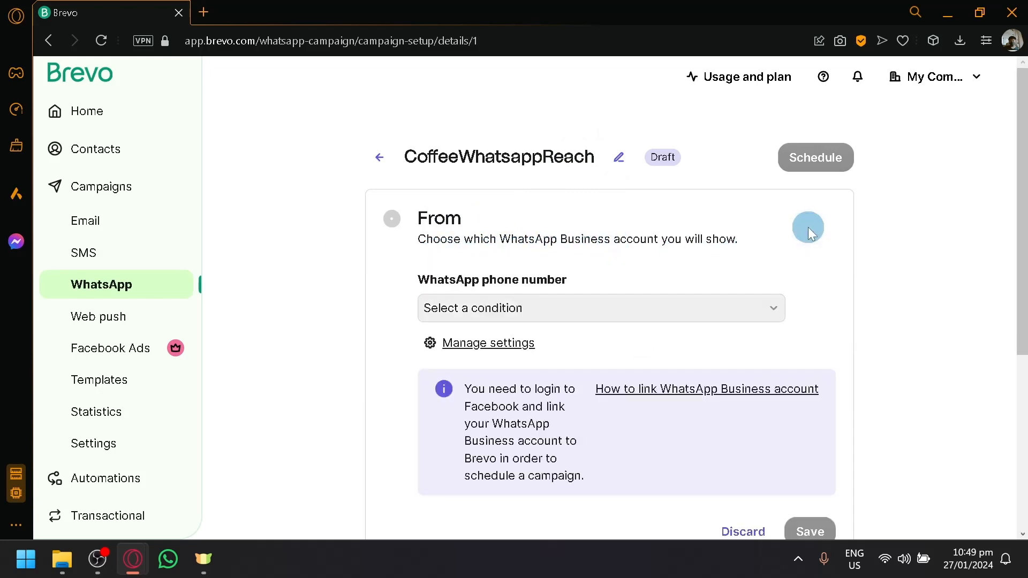
scroll(down, 3)
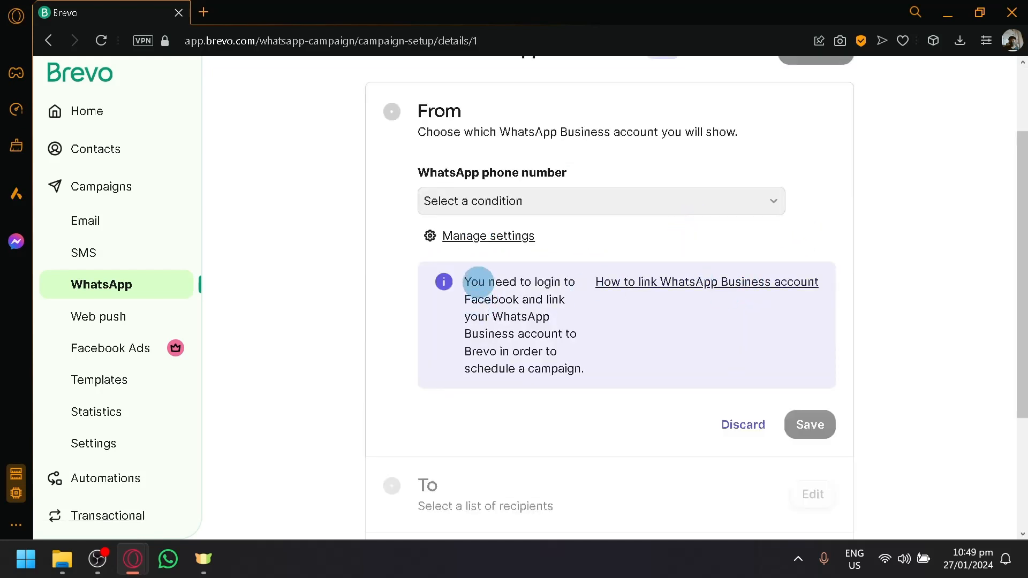
mouse_move(547, 319)
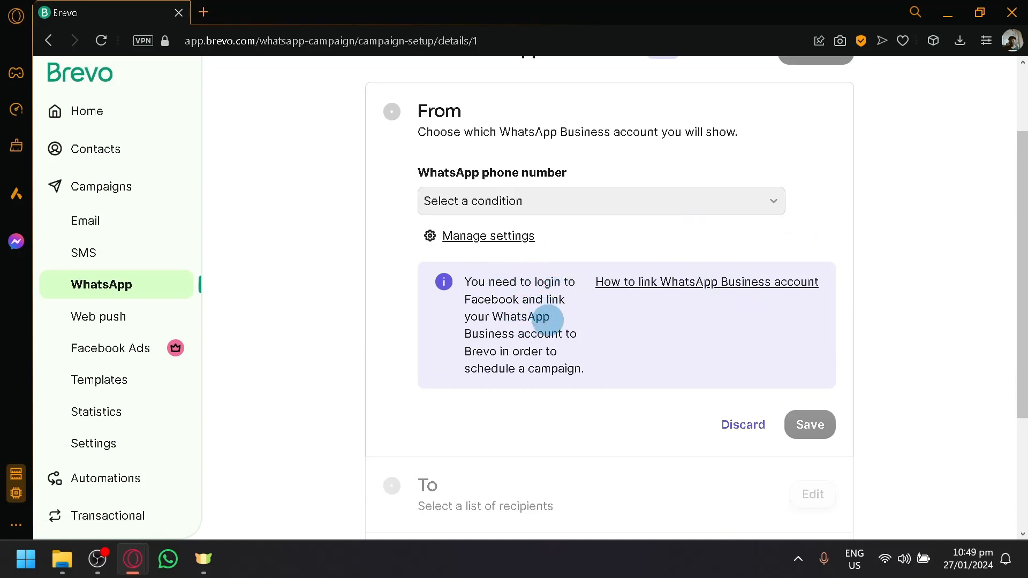
mouse_move(617, 207)
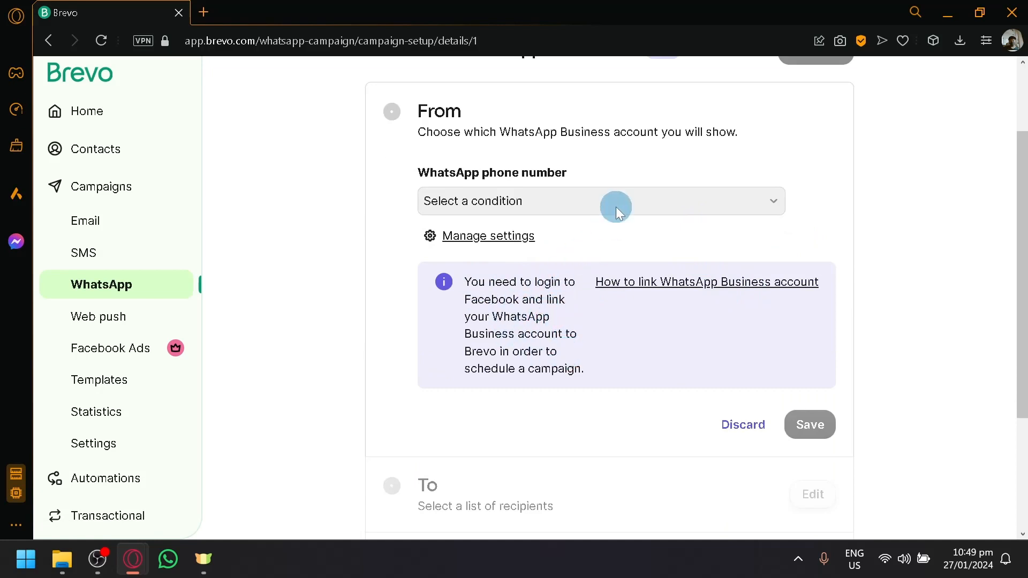
click(600, 201)
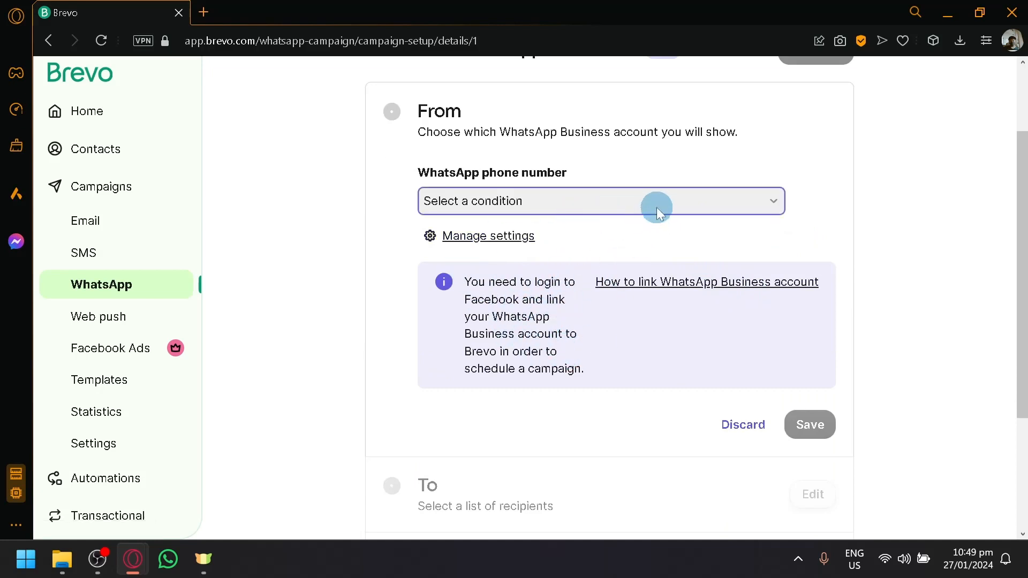
scroll(down, 3)
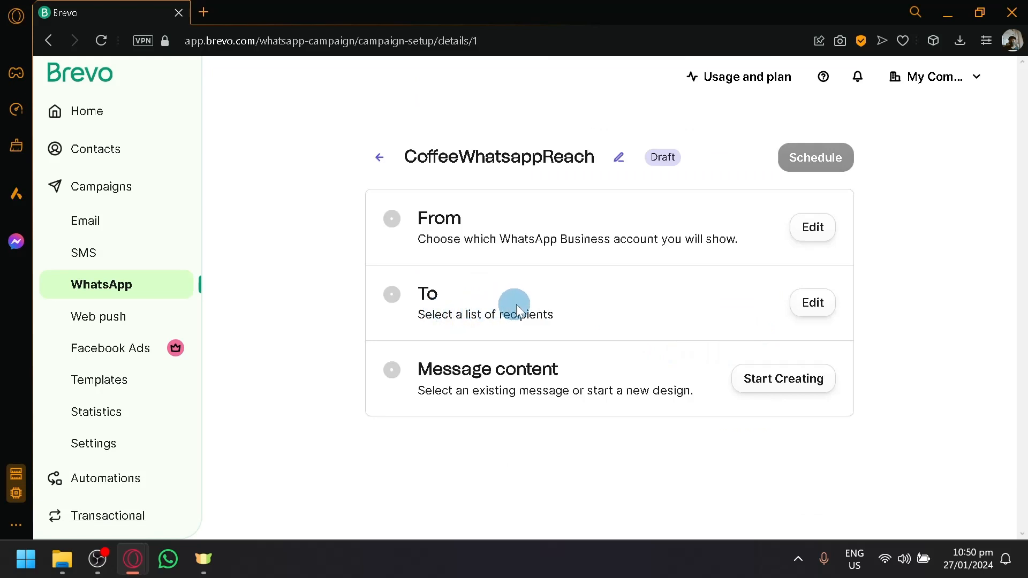
click(812, 303)
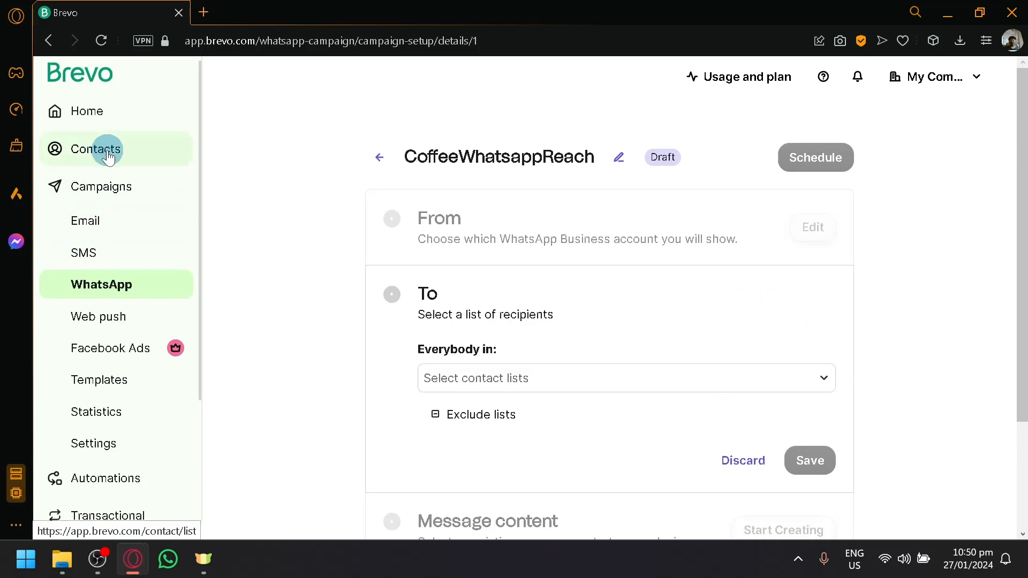
click(623, 379)
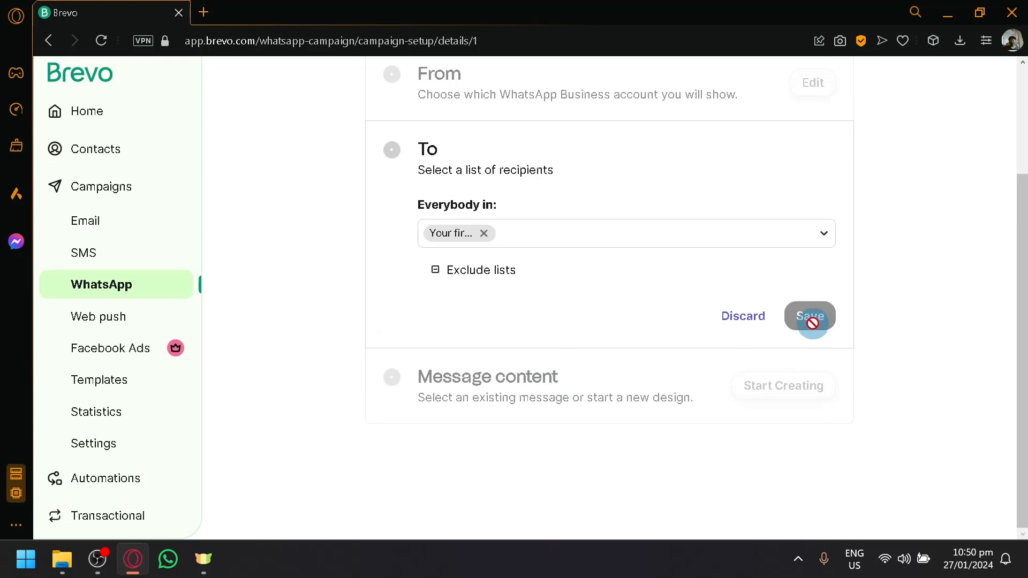
click(473, 269)
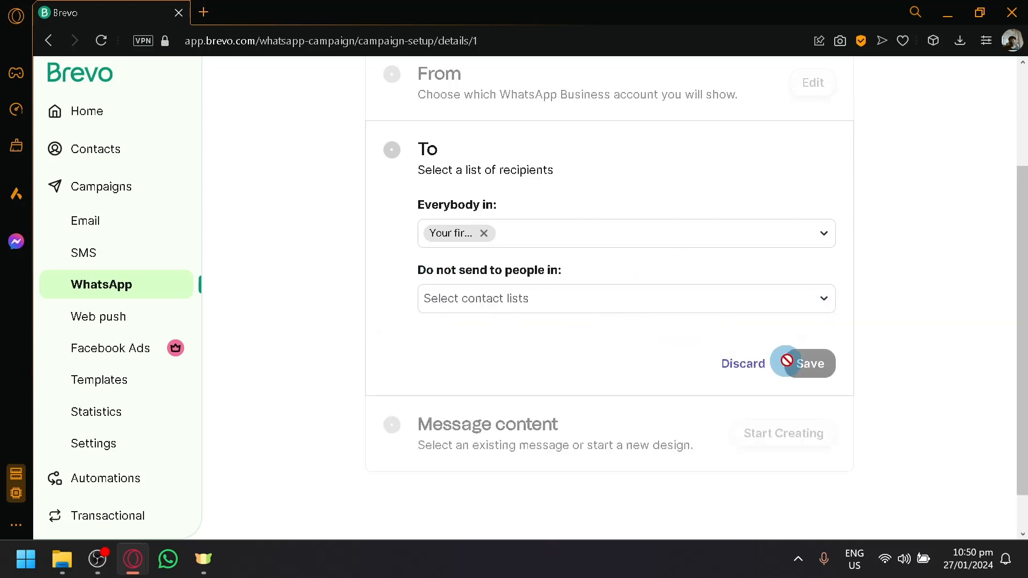
click(623, 298)
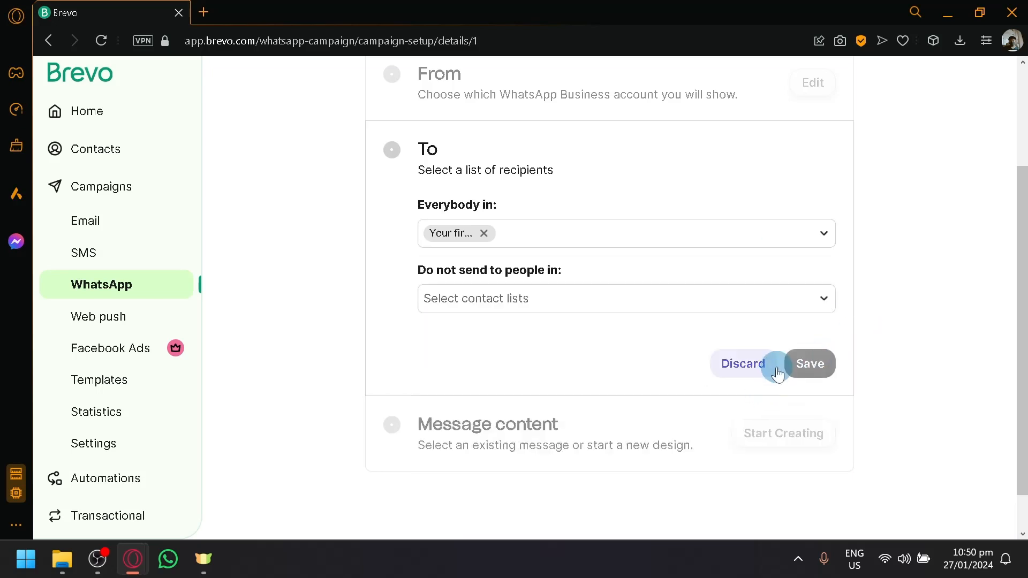
click(809, 362)
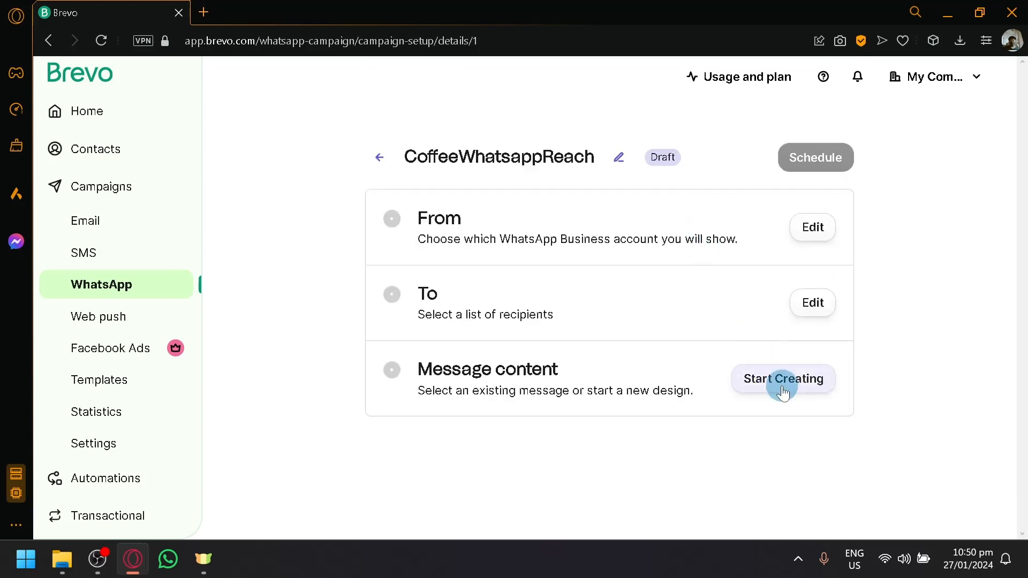
Start creating the message content and choose 'Start from scratch'
click(782, 379)
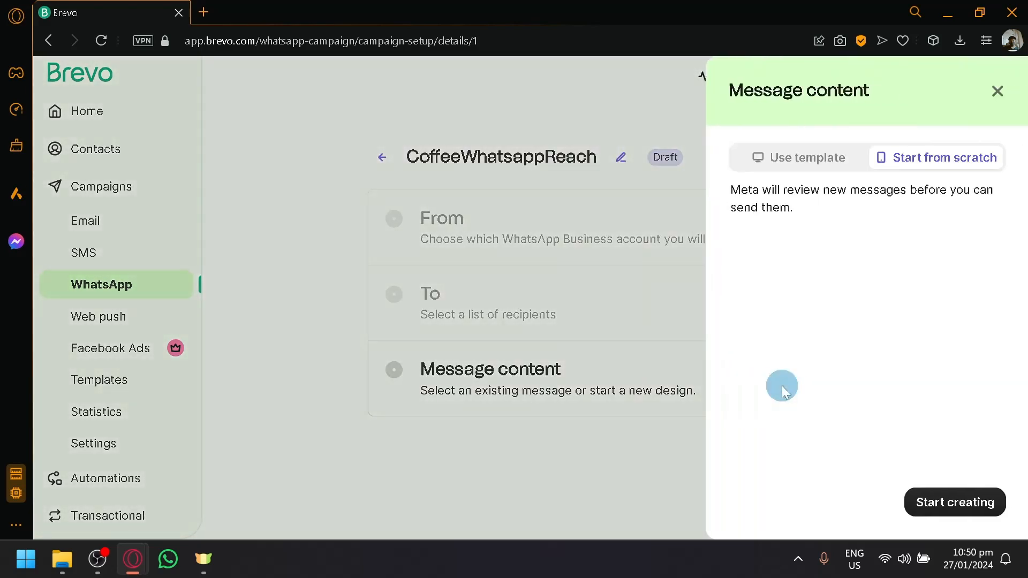
mouse_move(793, 193)
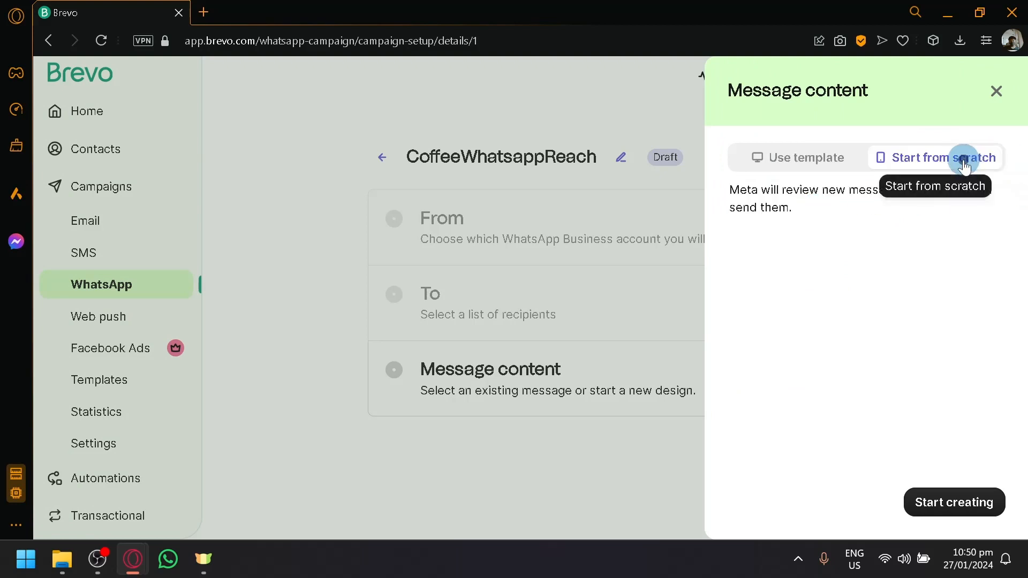
click(952, 502)
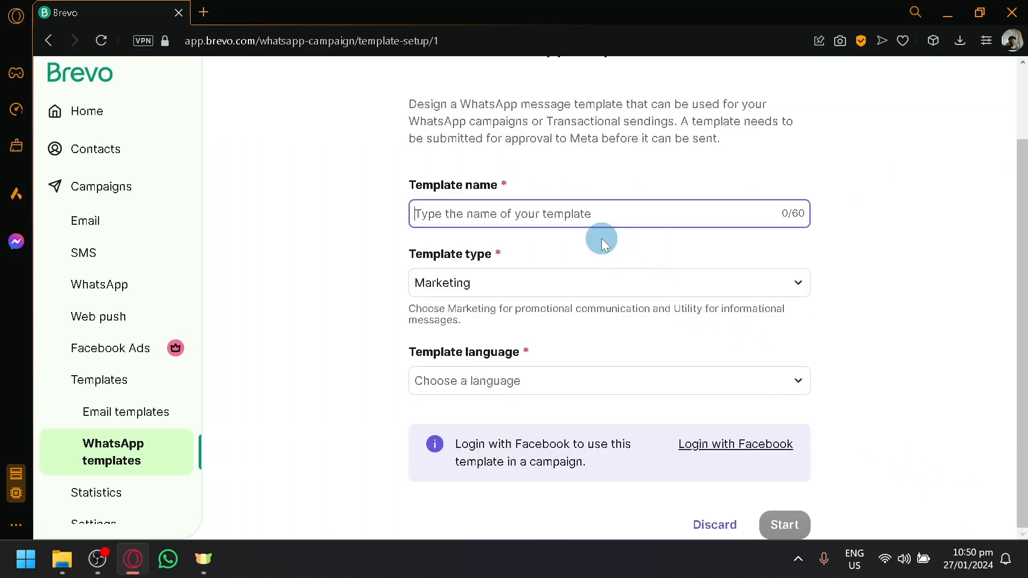
Create template 'template_1' as a Marketing template in English and open its editor
text(template_1)
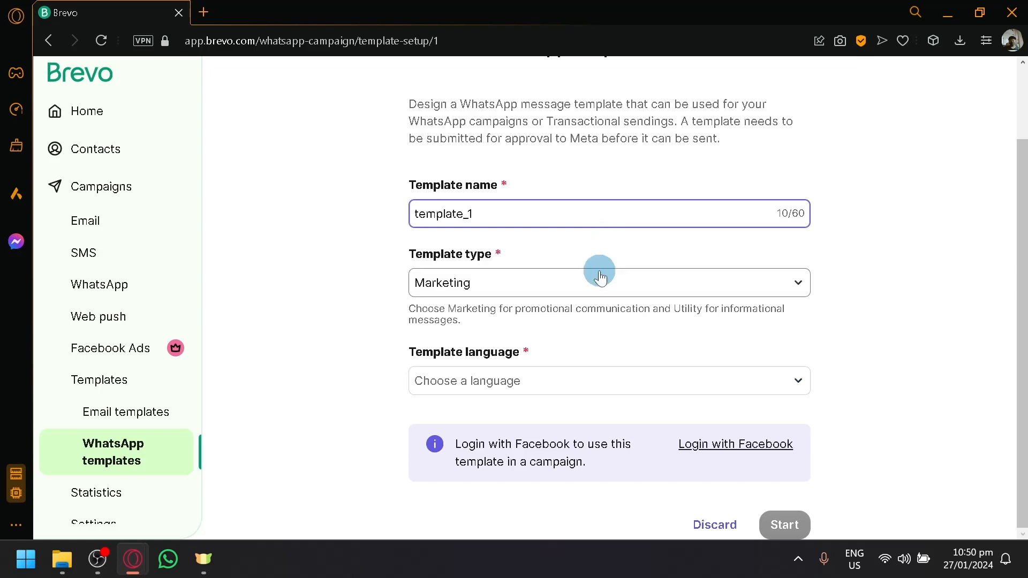
click(607, 283)
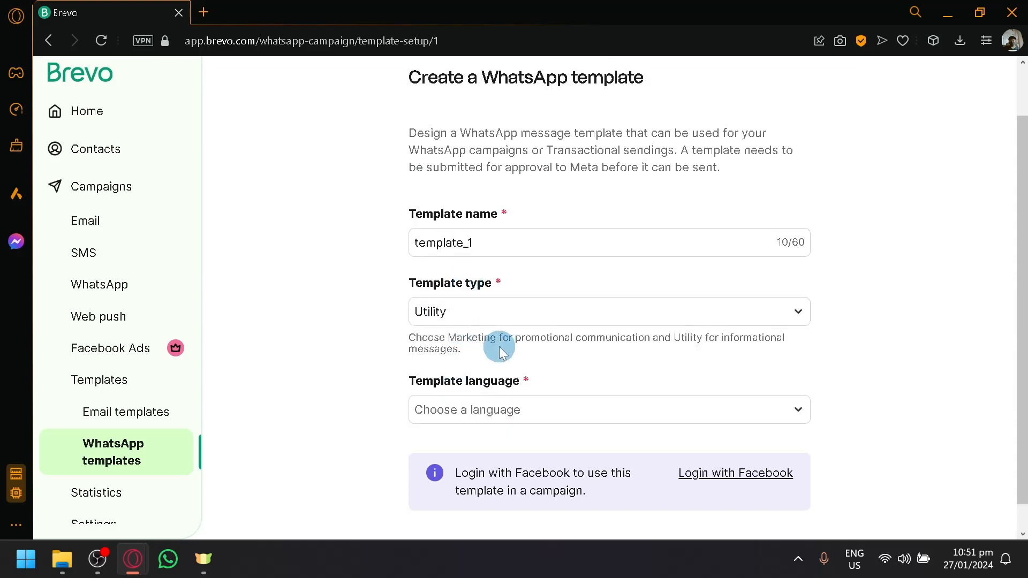
click(607, 312)
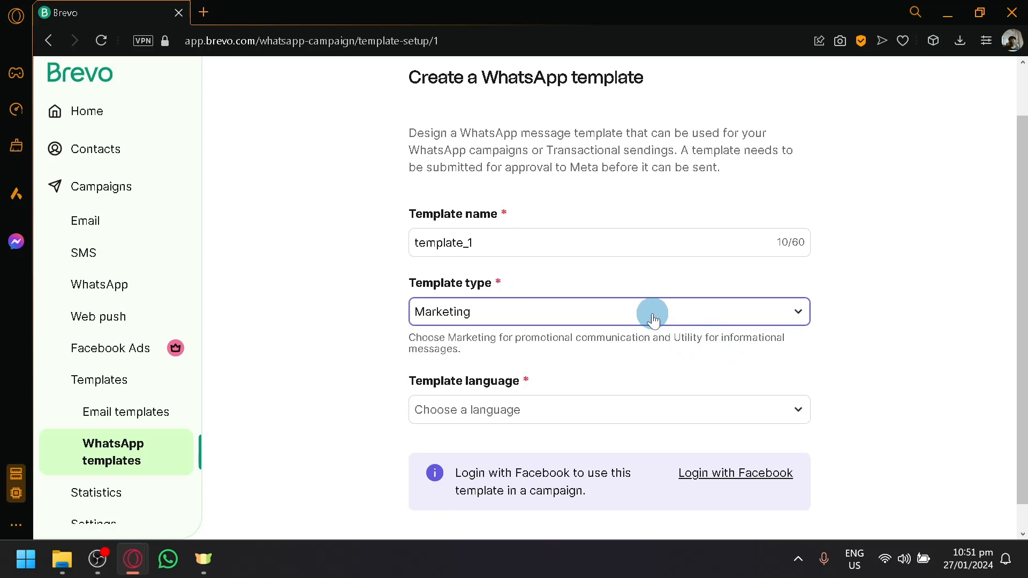
mouse_move(686, 326)
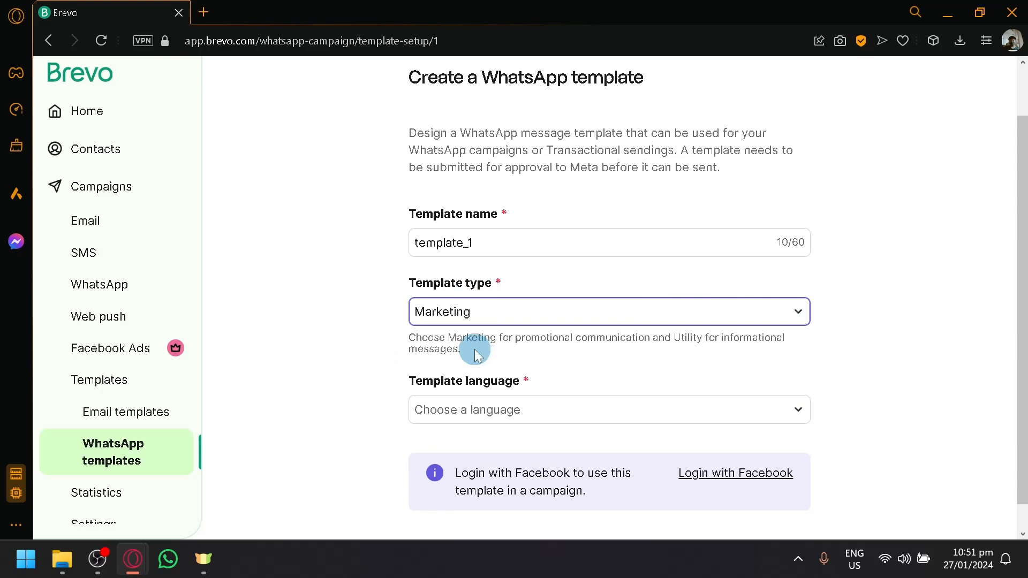
click(608, 409)
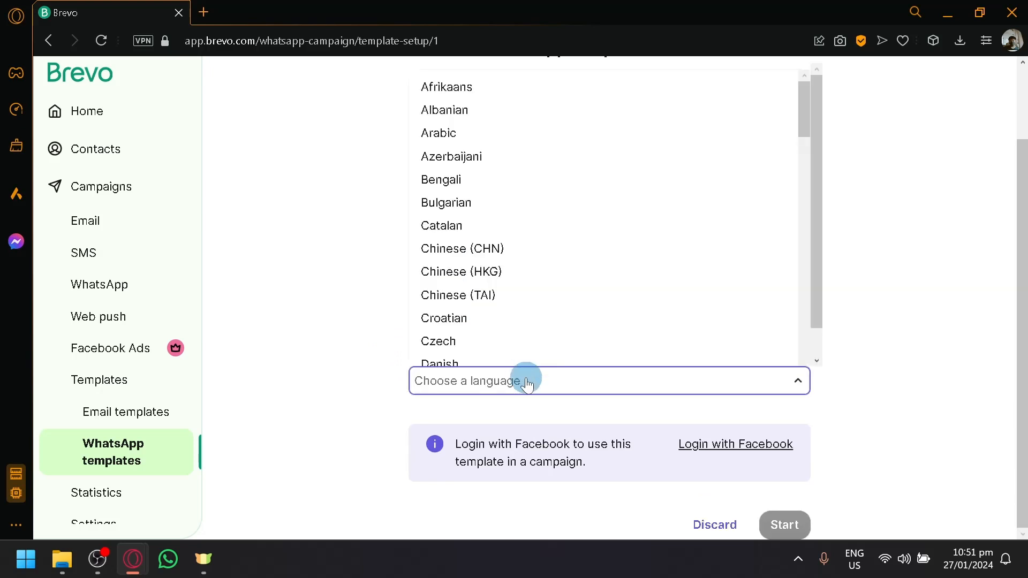
text(e)
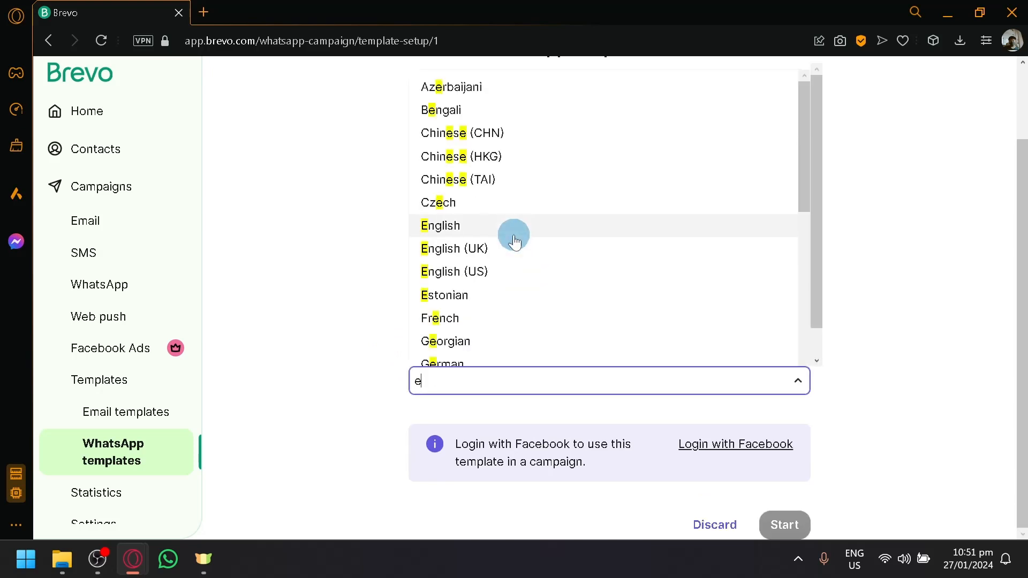
click(440, 226)
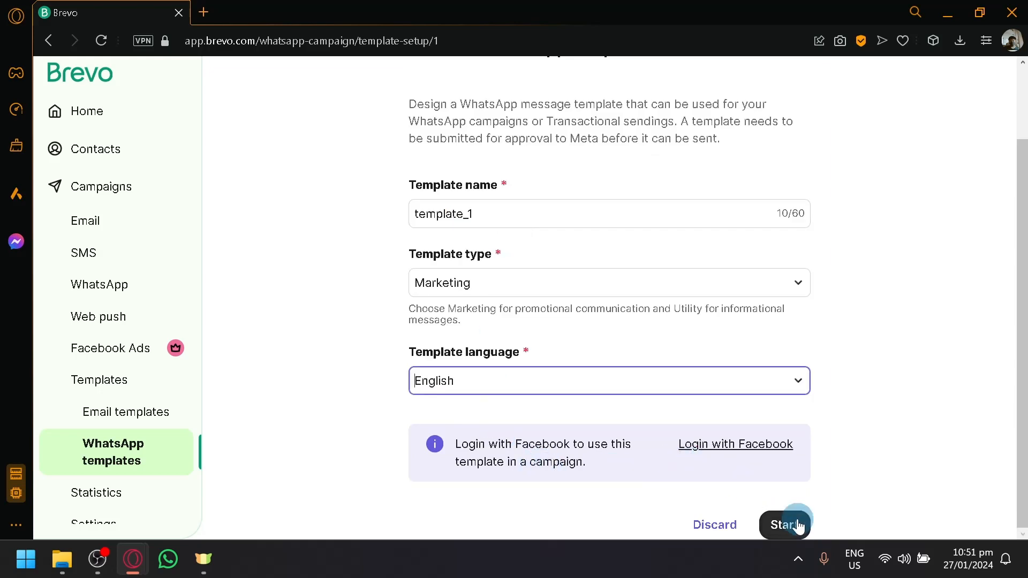
drag(457, 444, 583, 462)
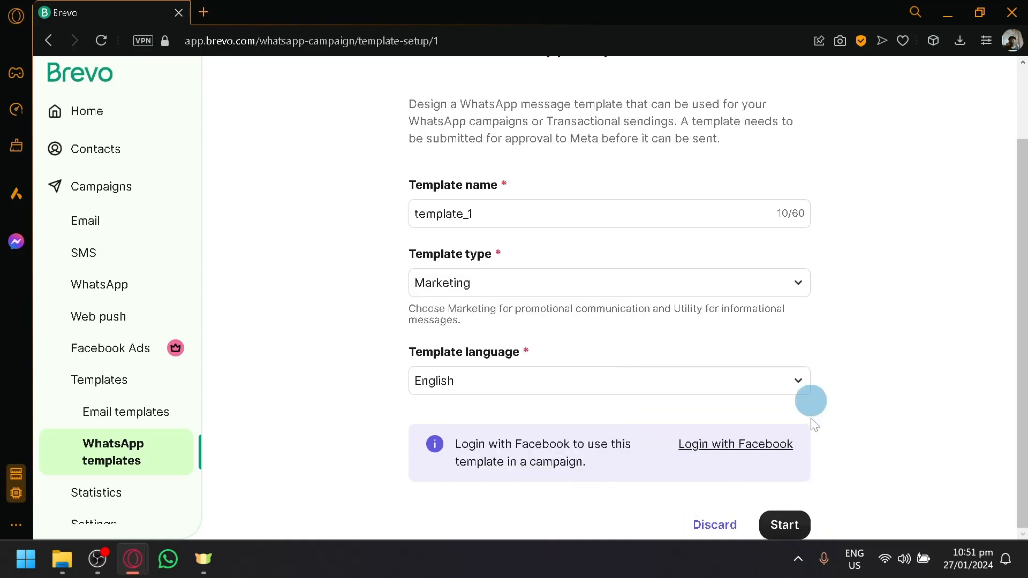
click(783, 525)
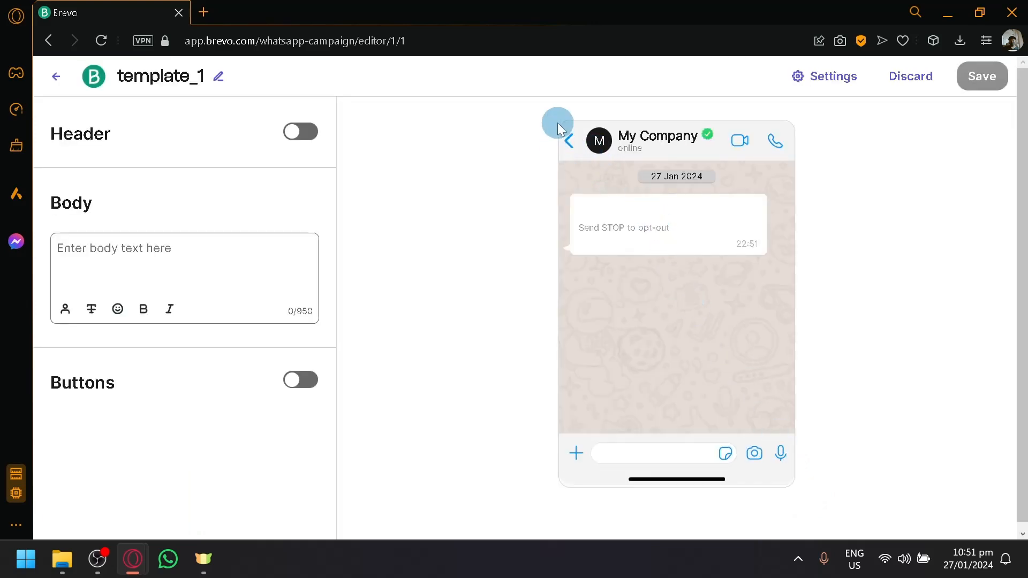
mouse_move(635, 172)
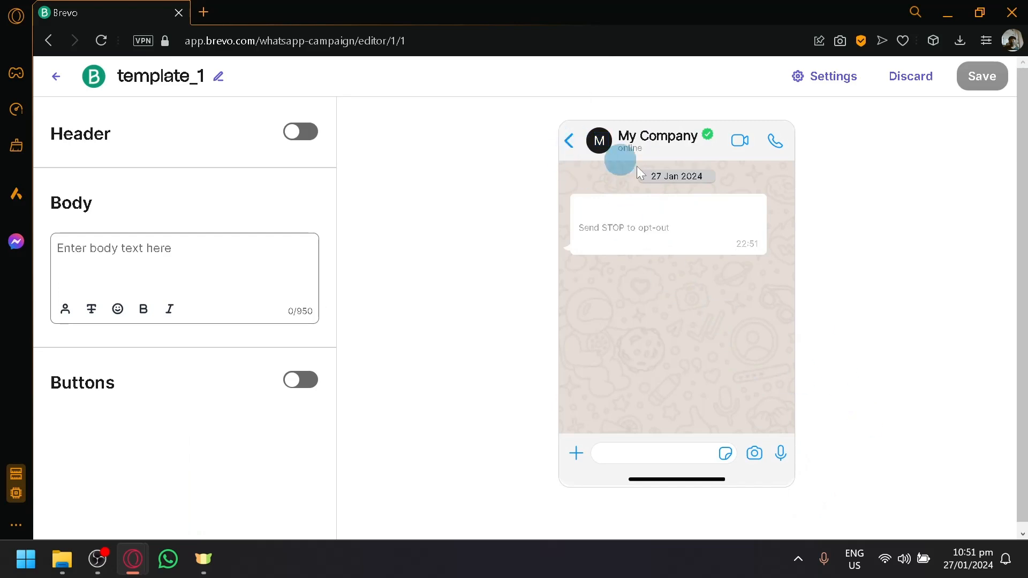
Type the body 'Join us now to get a 50% discount on all products within a limited time frame.'
click(183, 247)
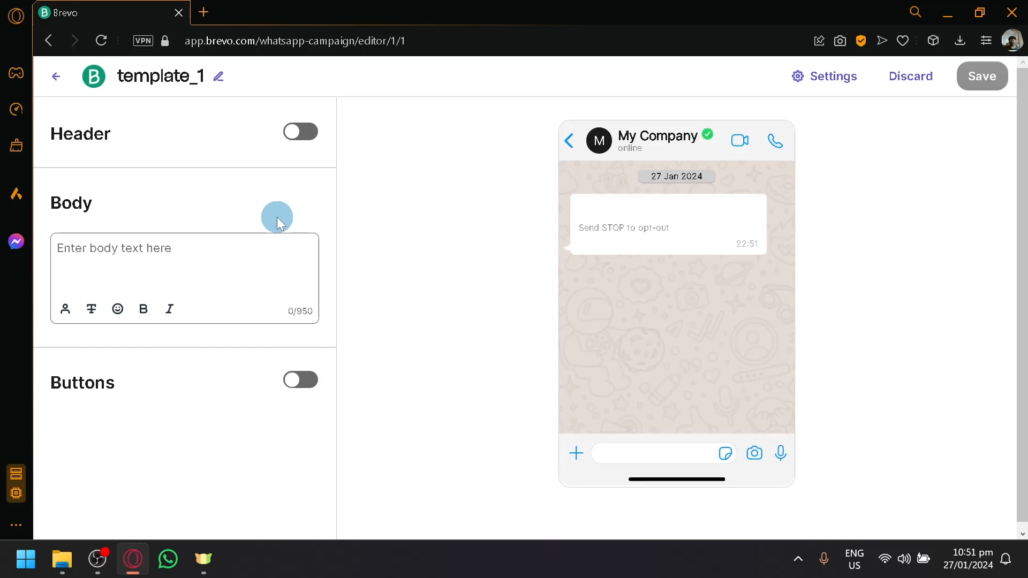
text(join us now to ge)
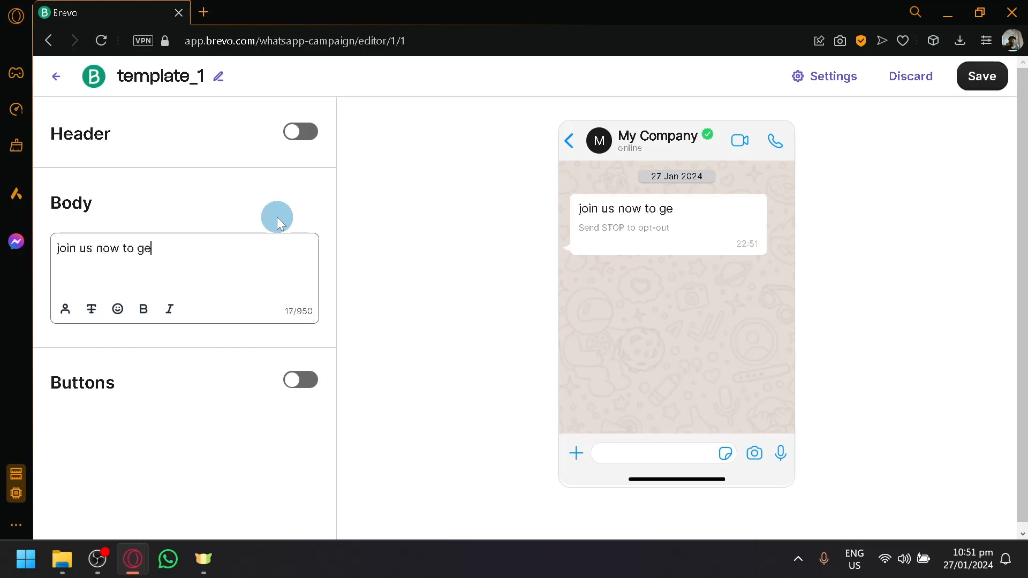
text(t a 50%)
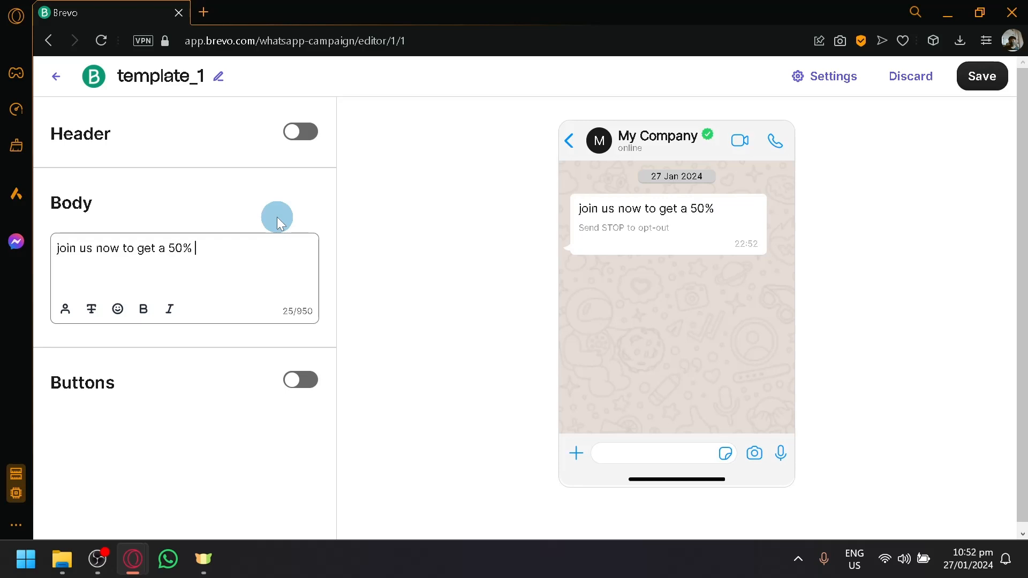
text(discount on all)
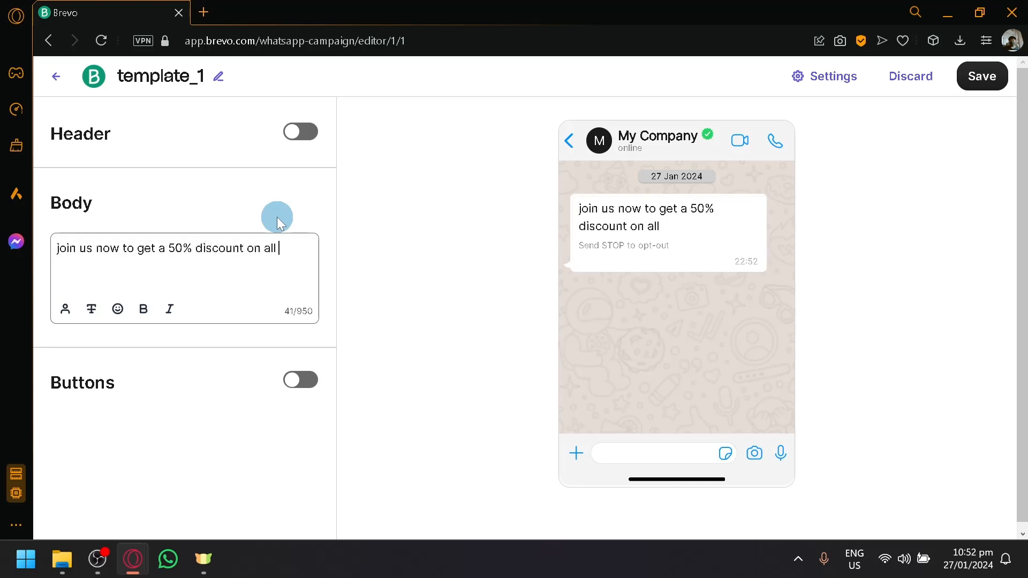
text(products within)
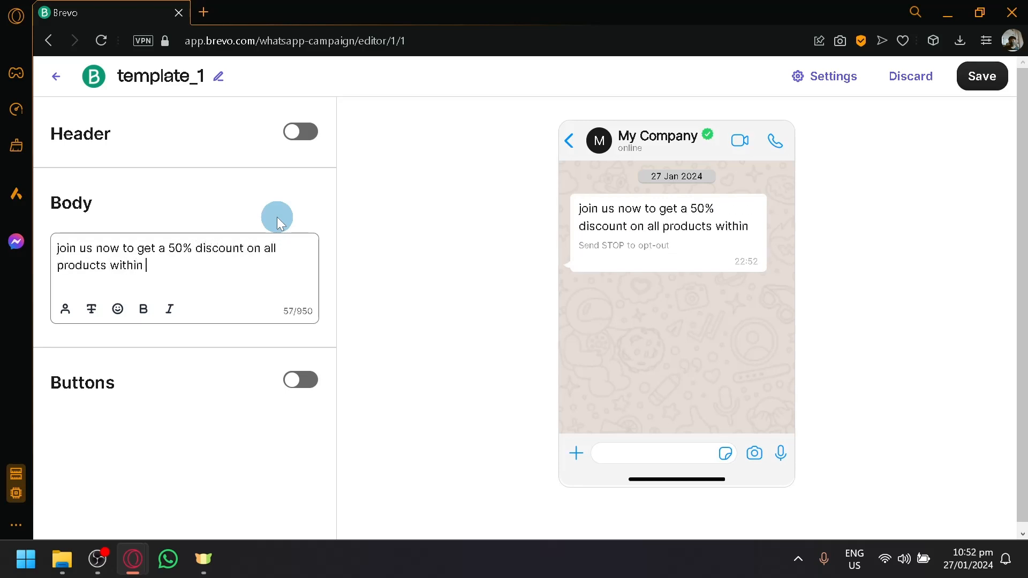
text(a limited time)
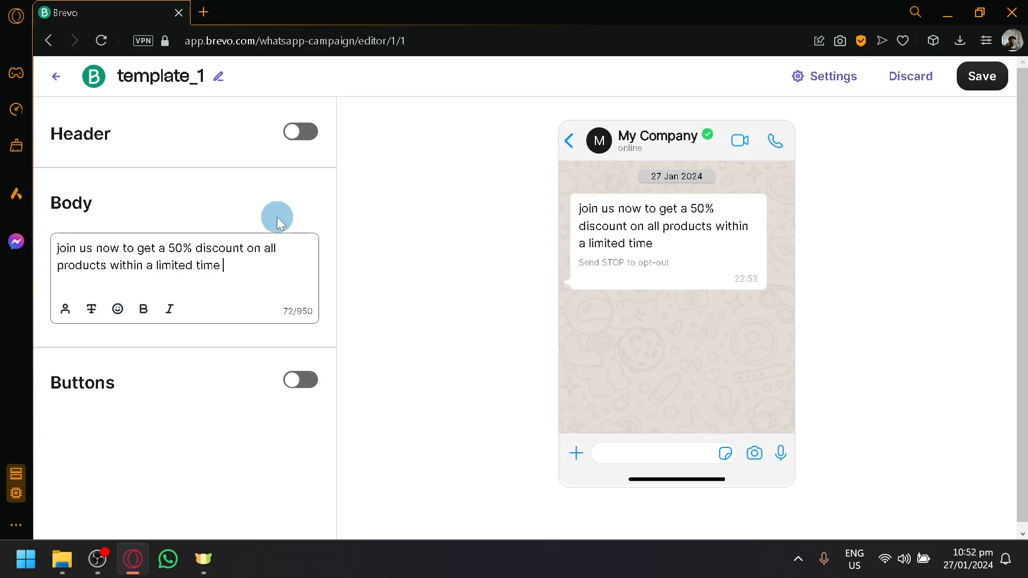
text(frame)
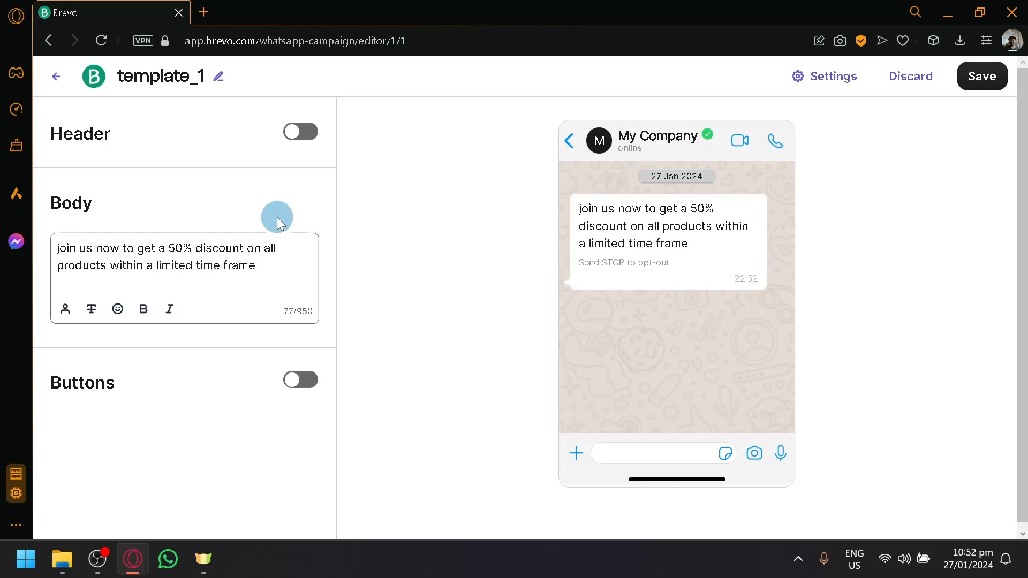
text(.)
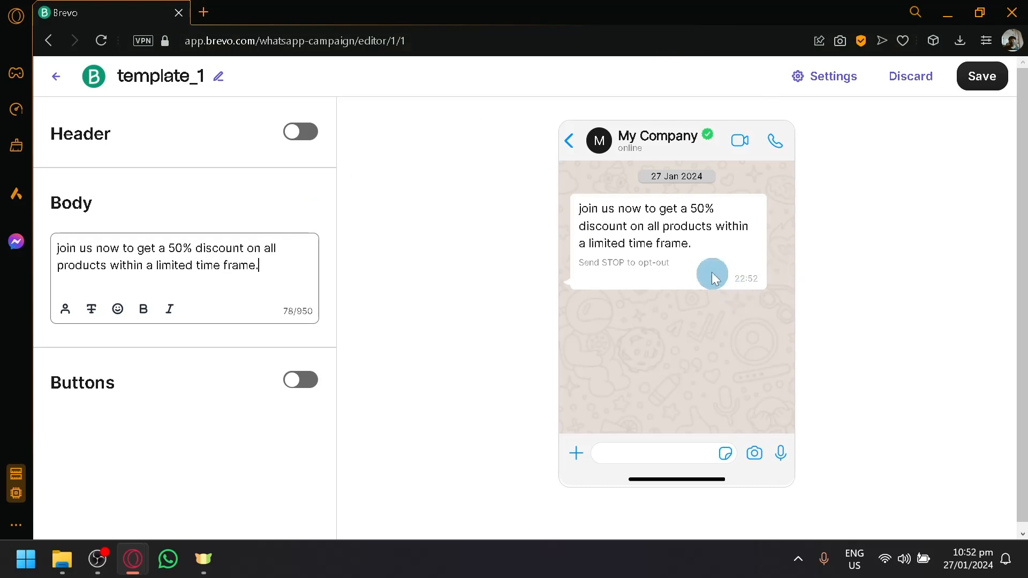
double_click(64, 248)
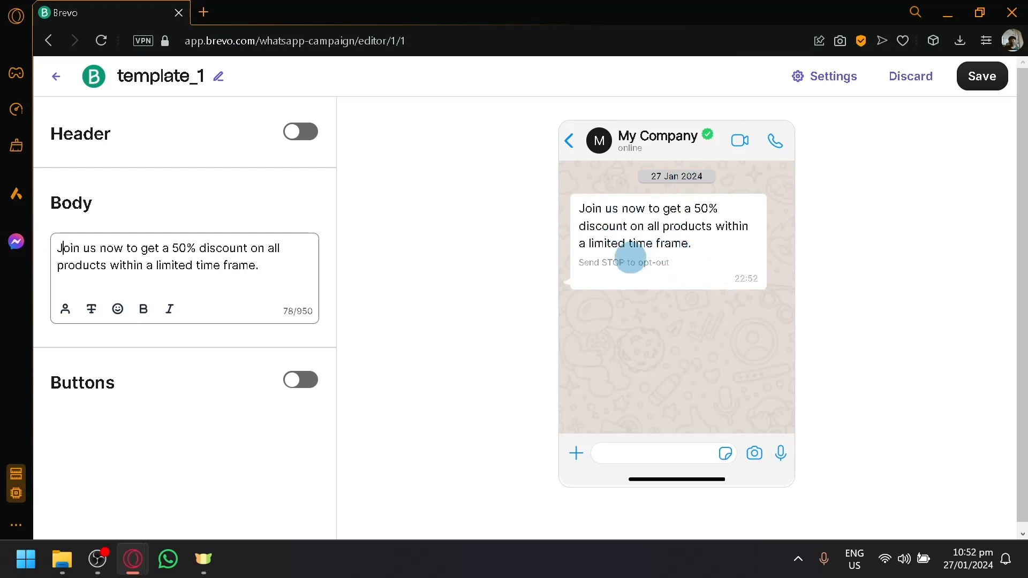
Enable a text header reading '50% OFF DON'T MISS NOW!' above the body
click(300, 131)
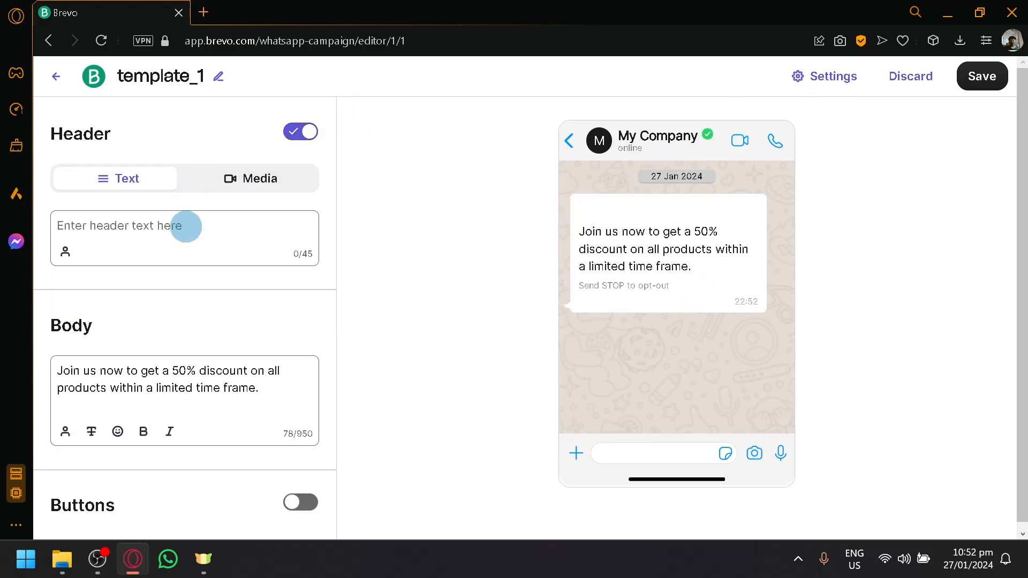
text(50%)
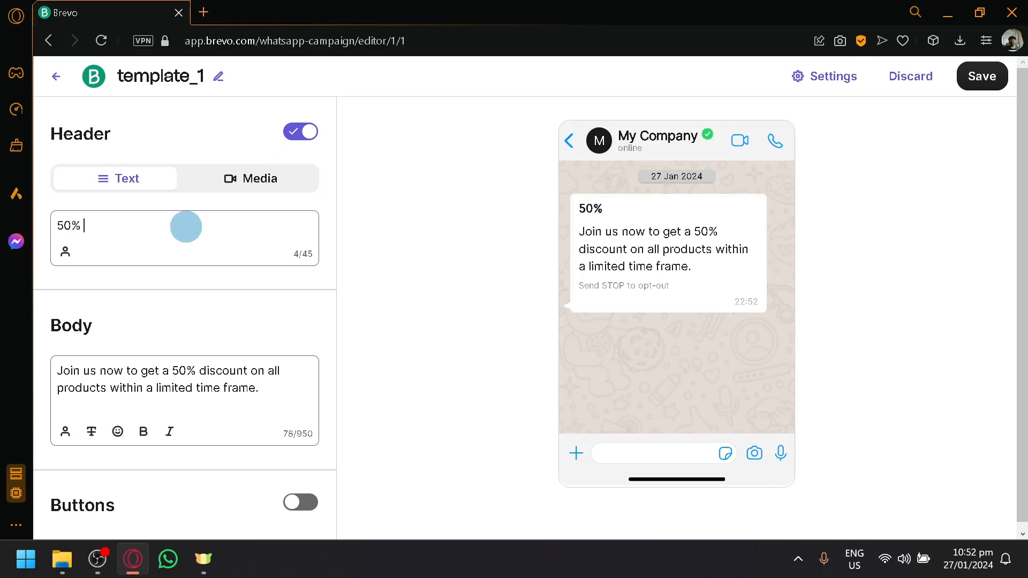
text(OFF DONT MIS)
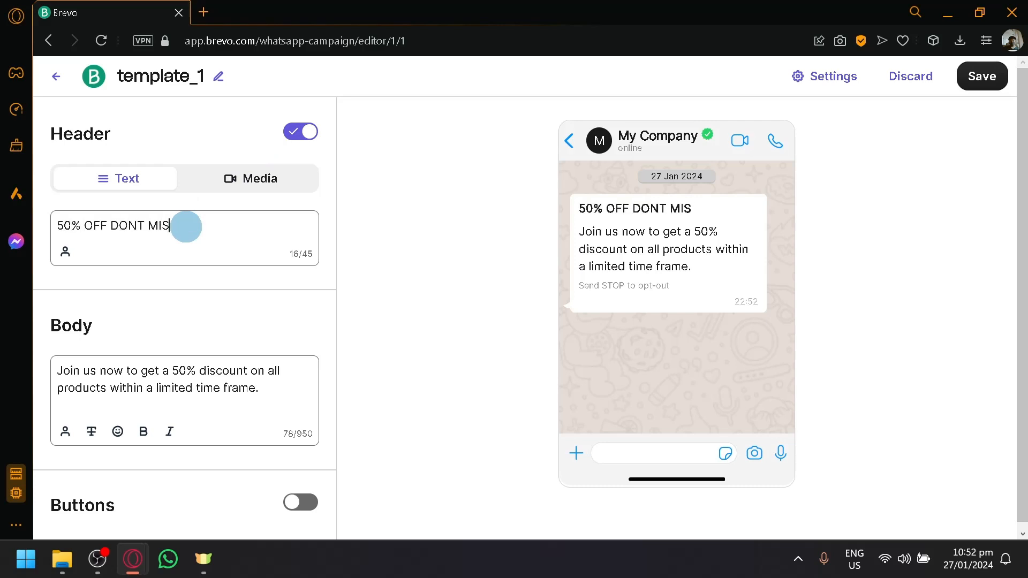
text(S NOW1)
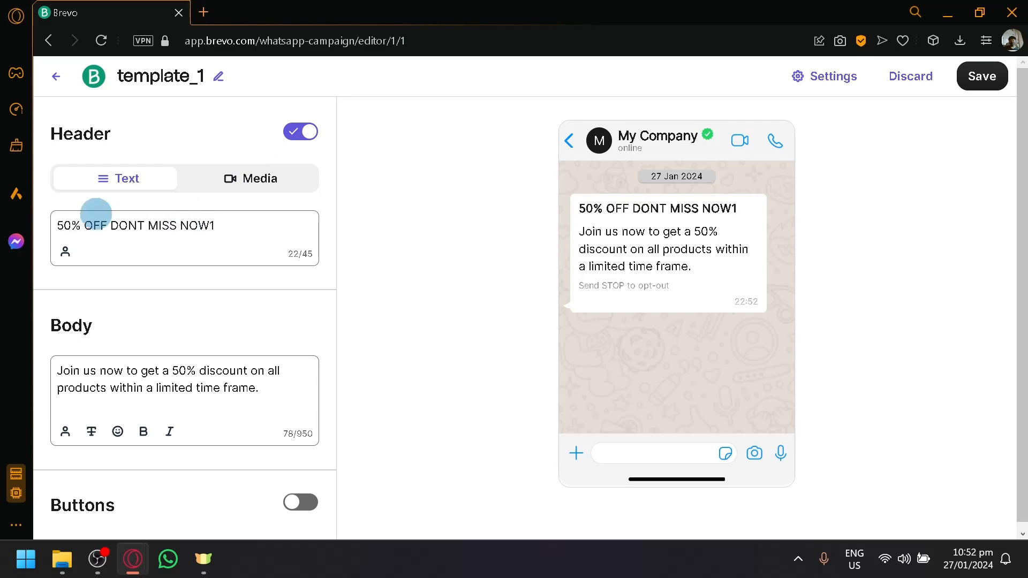
key(Backspace)
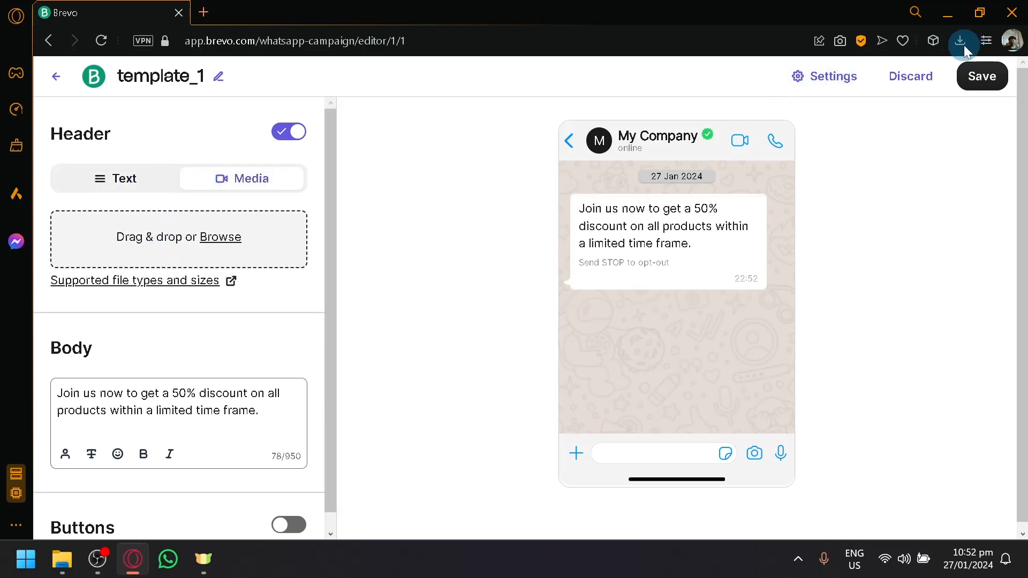
click(960, 41)
text(50% OFF DON'T MISS NOW!)
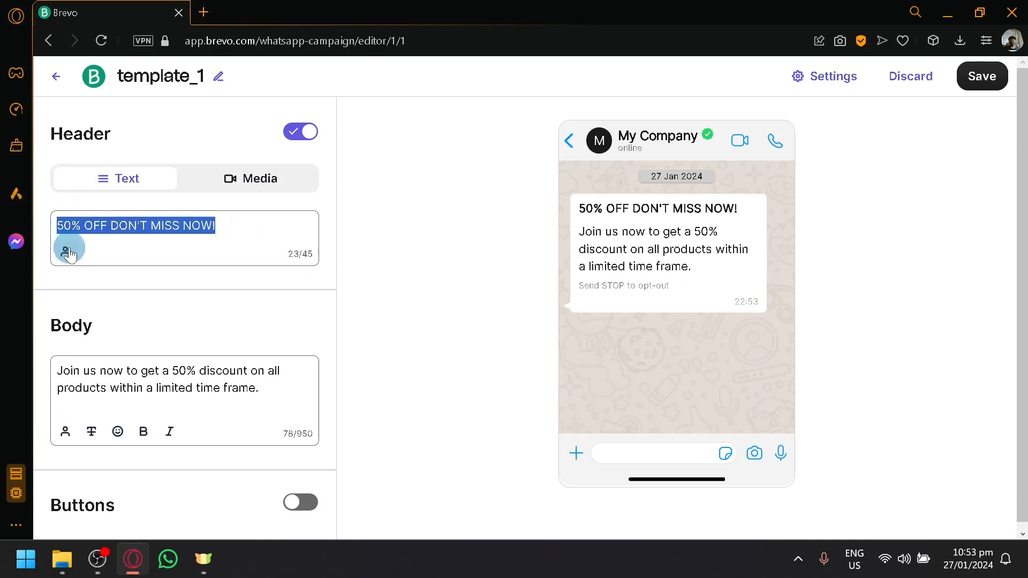
Insert the LASTNAME variable into the header with 'Hi' as its fallback value
click(65, 251)
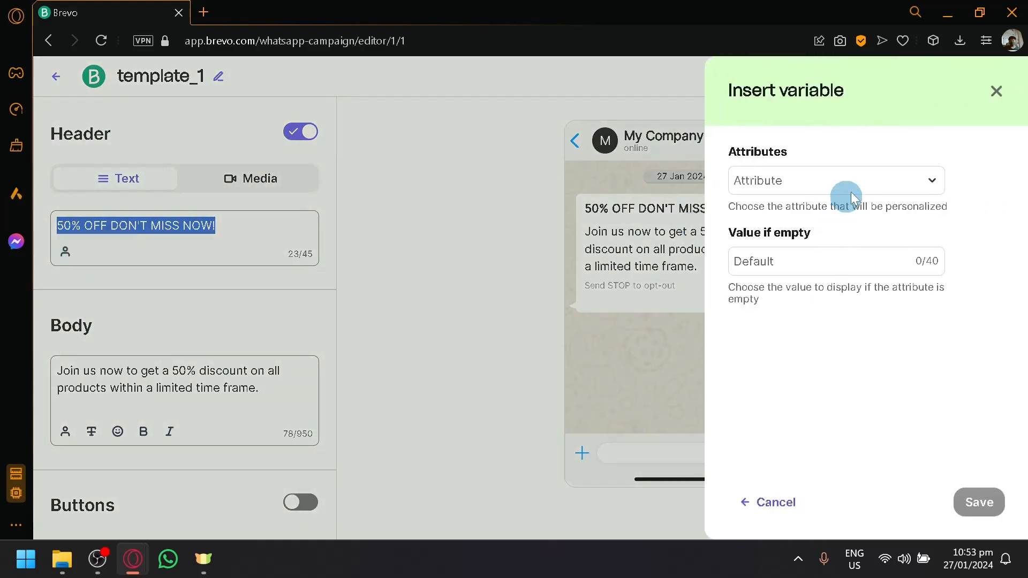
click(835, 180)
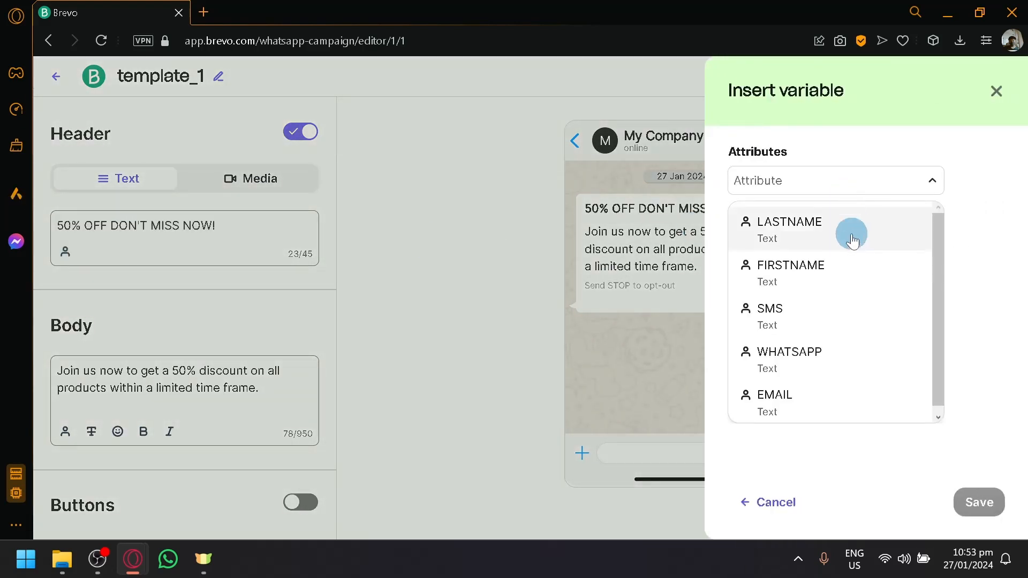
mouse_move(852, 236)
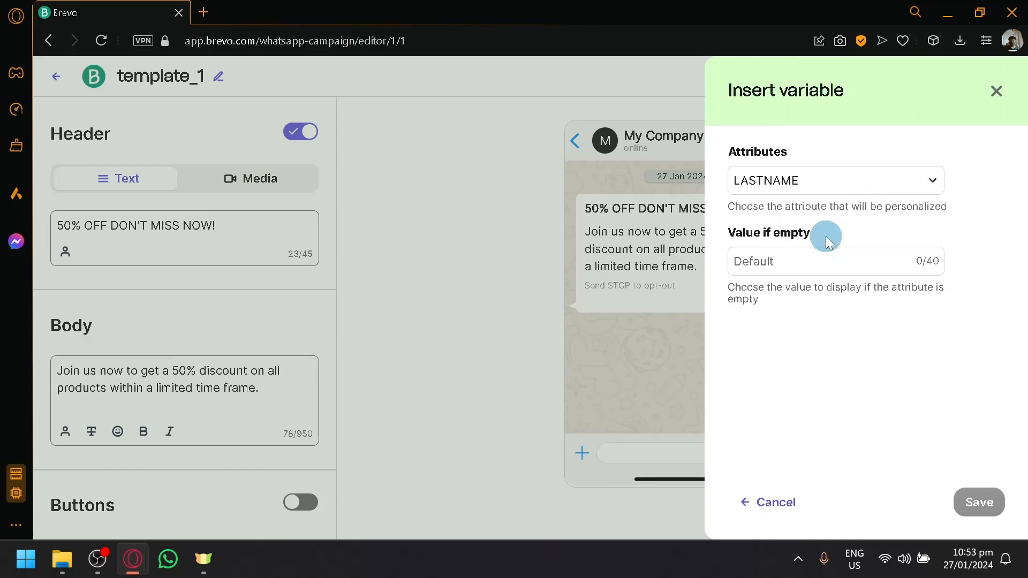
click(835, 262)
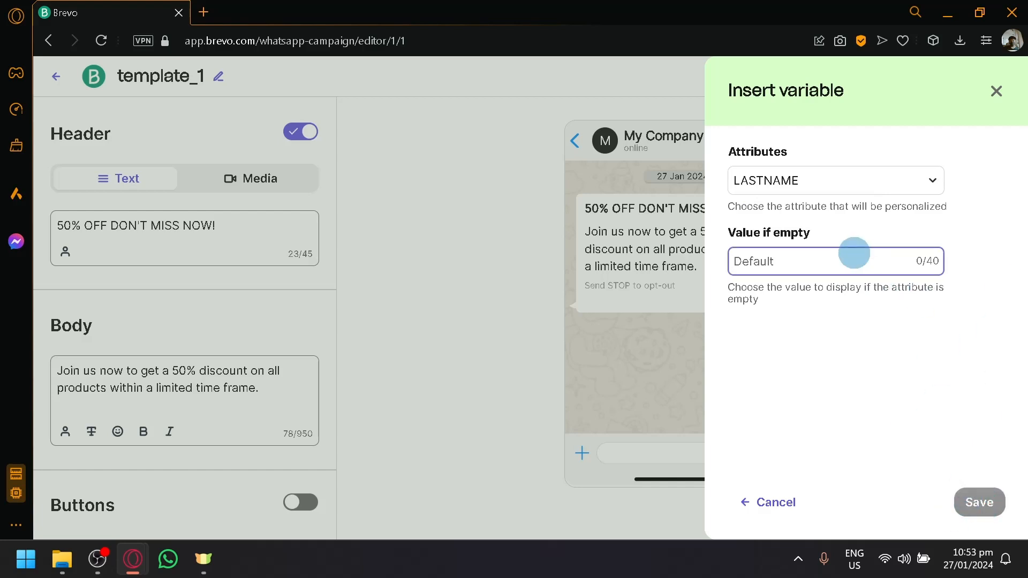
text(Hi)
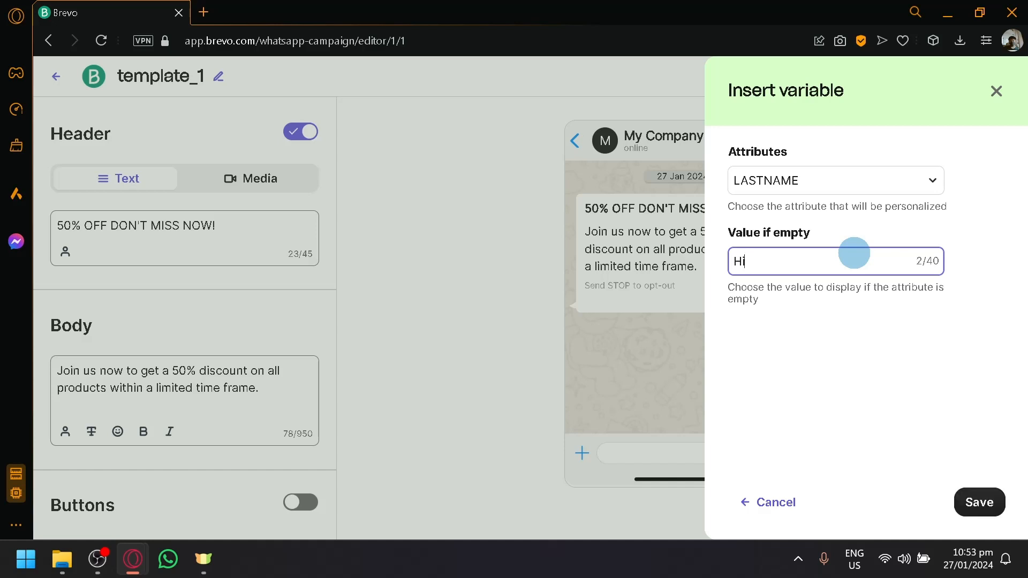
click(979, 502)
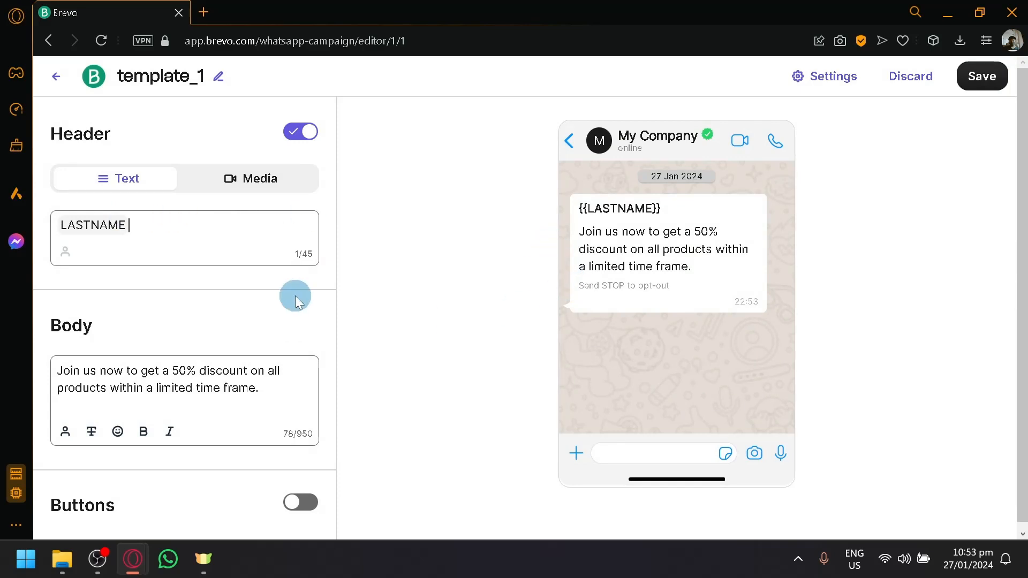
Follow the variable with ', Think about our promo' and turn on buttons
text(,)
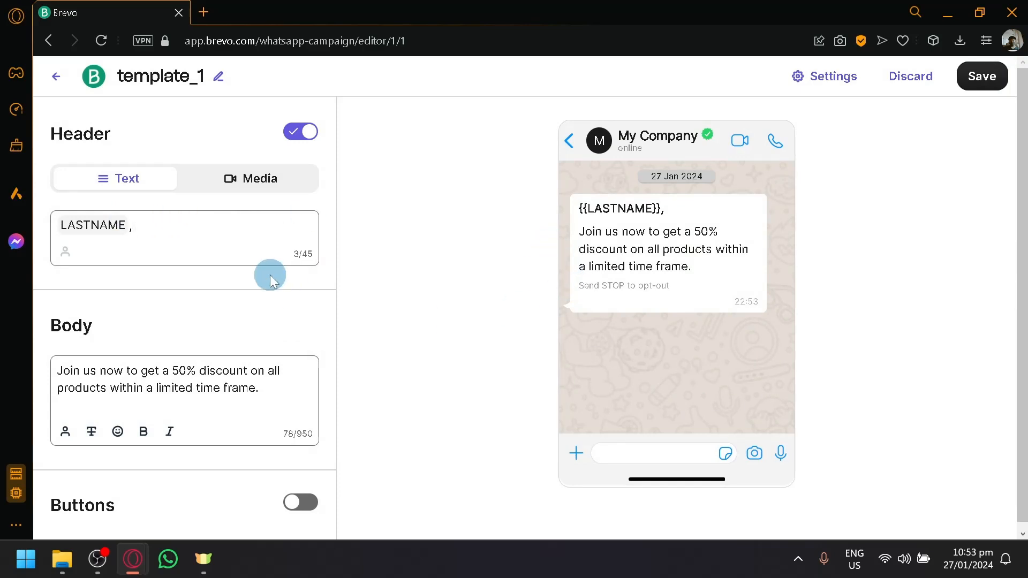
text(Thin)
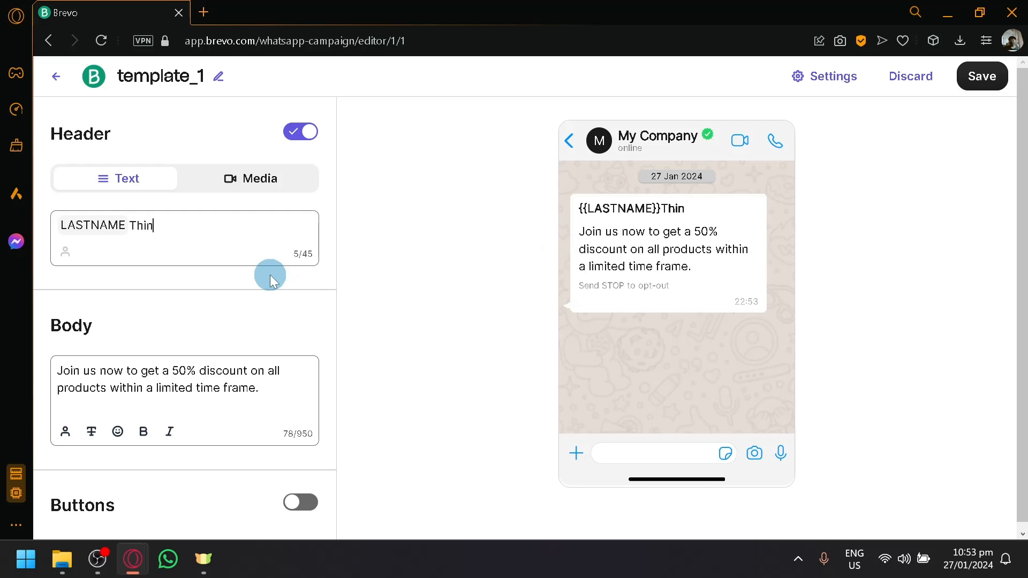
text(k about our promo)
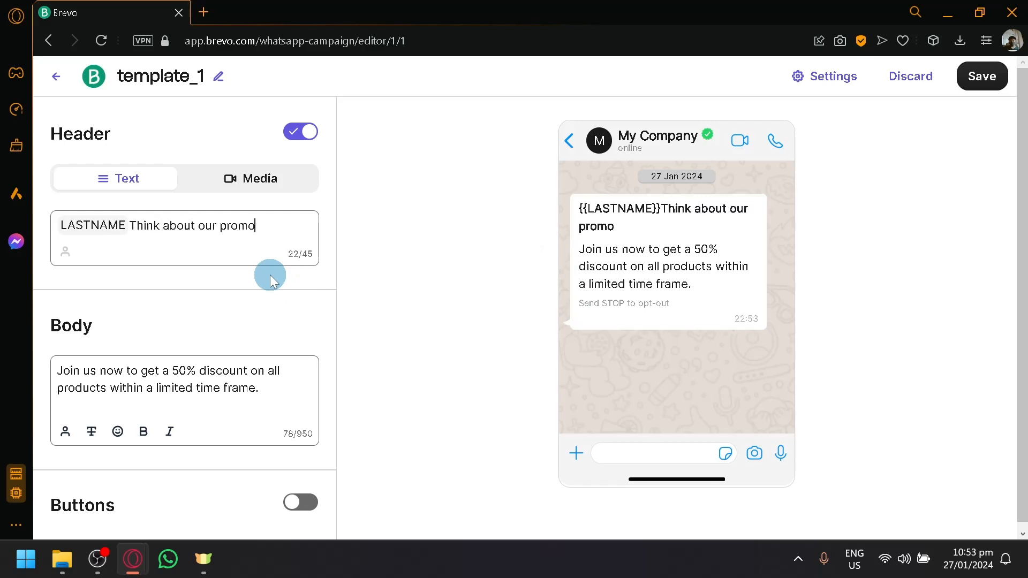
click(301, 502)
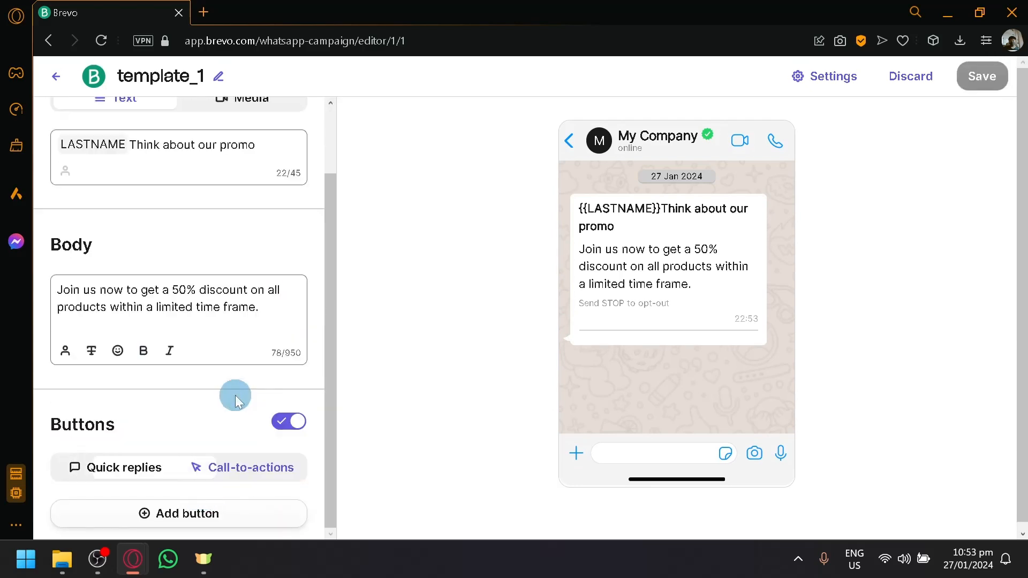
scroll(down, 3)
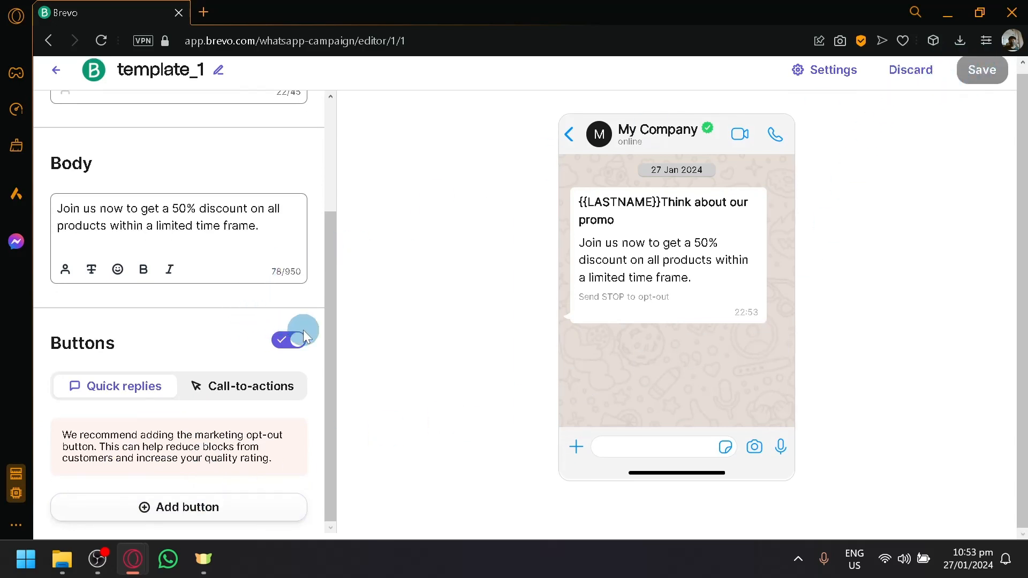
click(823, 70)
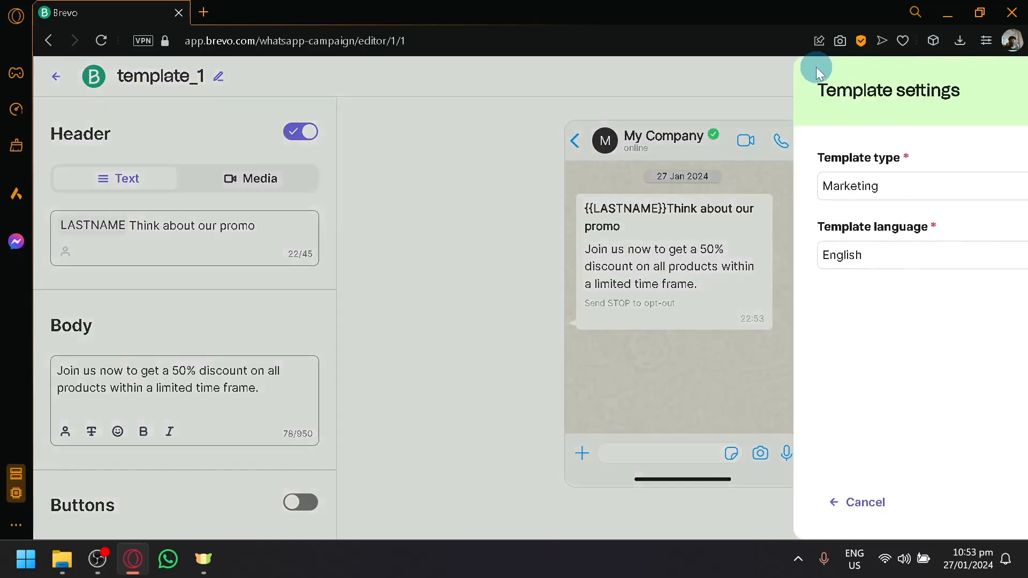
click(865, 186)
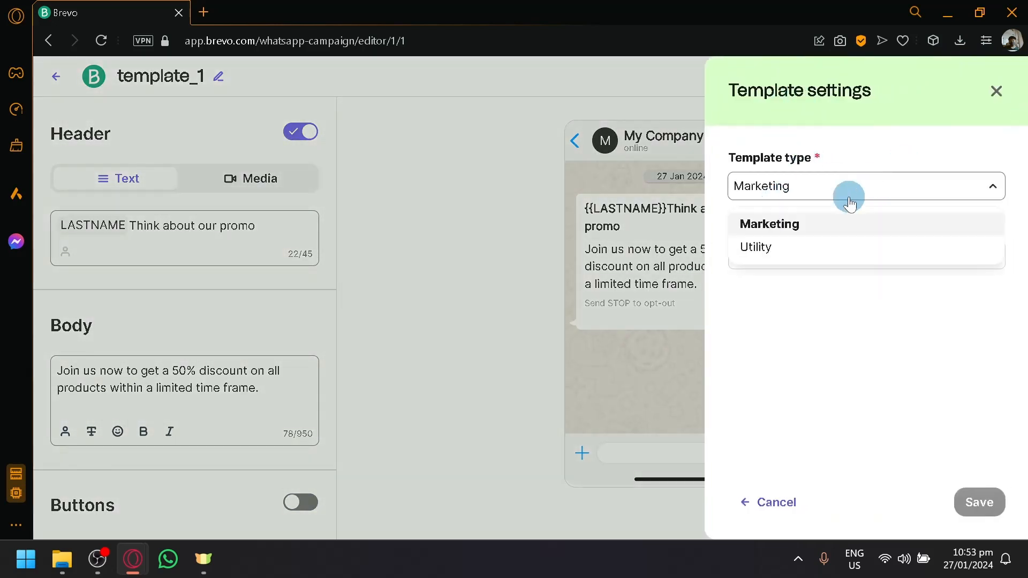
click(768, 223)
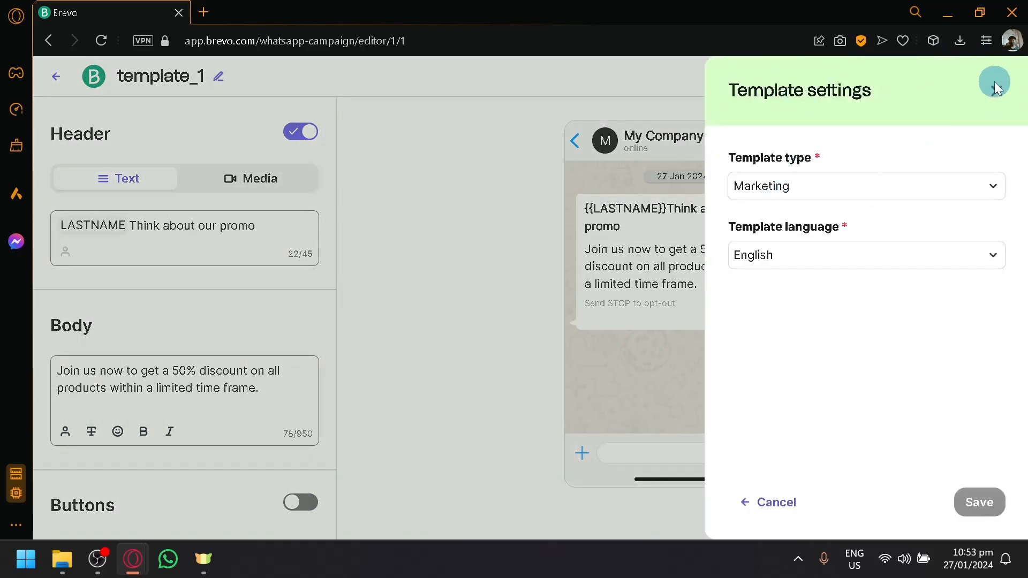
click(993, 81)
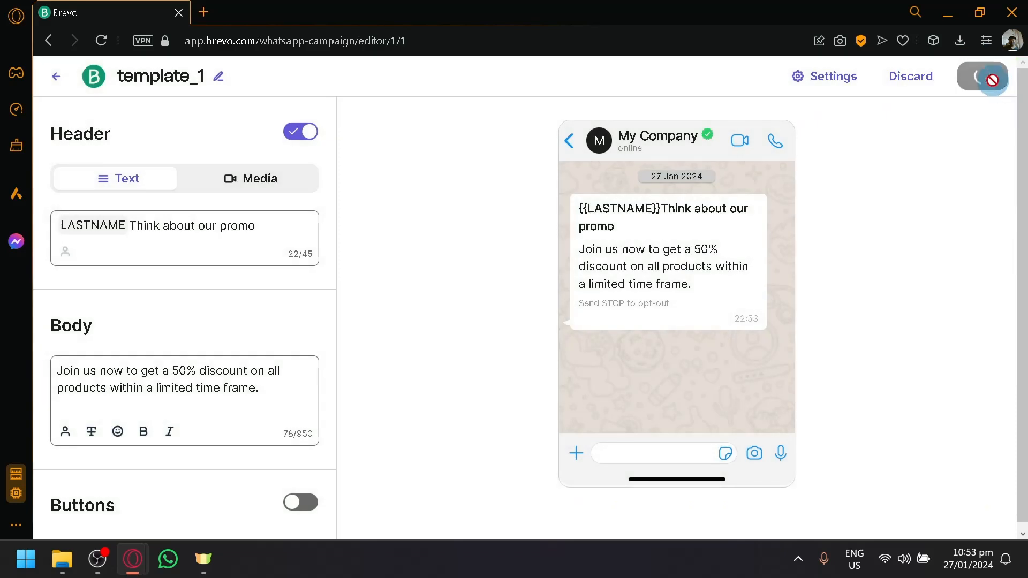
Save template_1 pending Meta approval and return to the Brevo dashboard
click(981, 76)
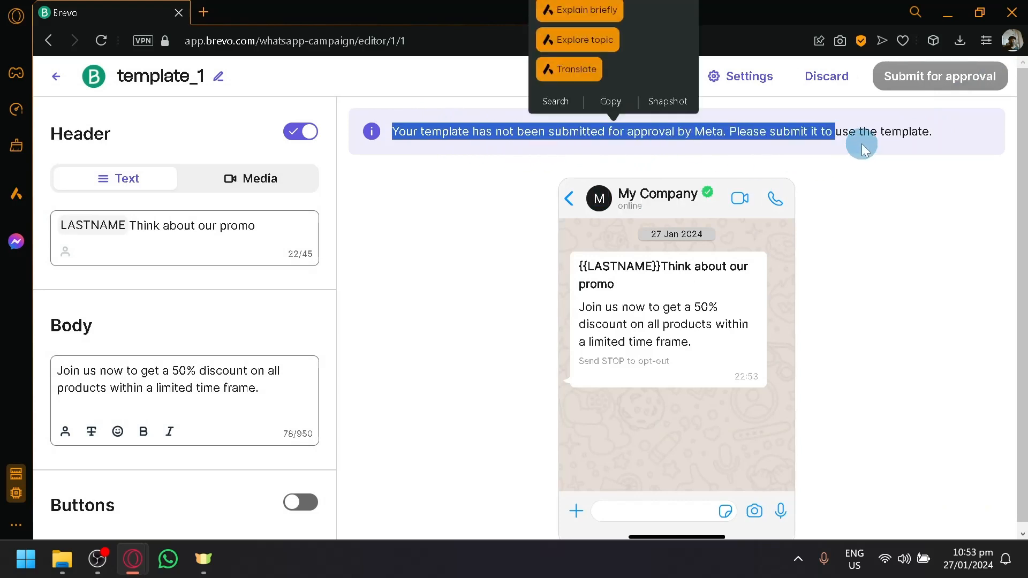
click(347, 254)
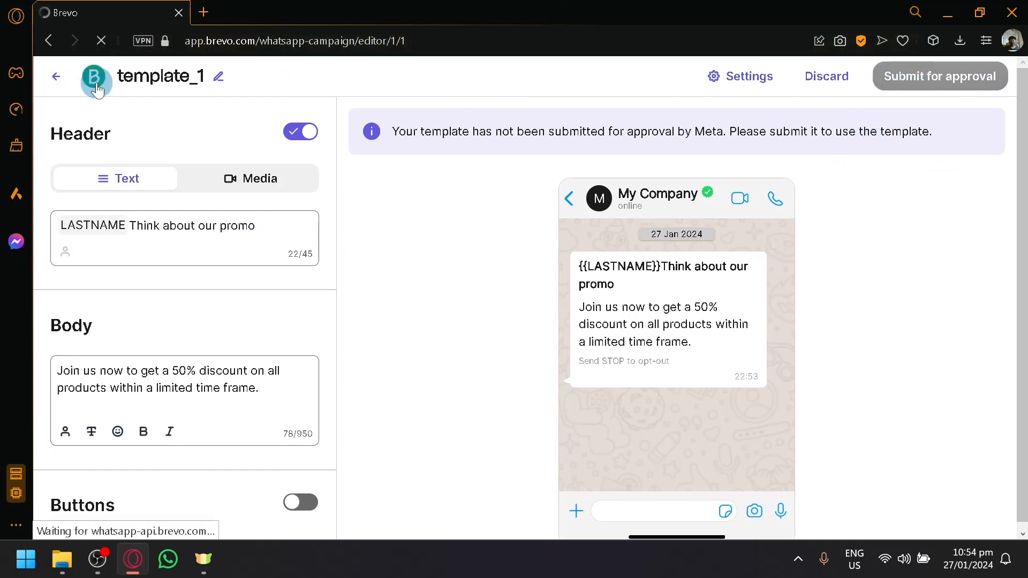
click(55, 76)
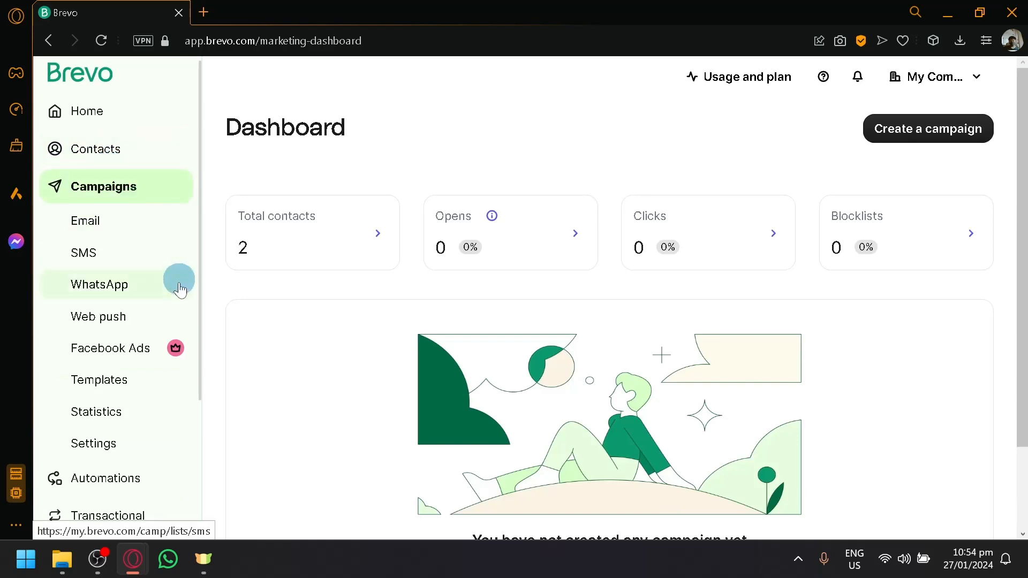
Open the WhatsApp campaigns list to confirm CoffeeWhatsappReach is still a Draft
click(99, 283)
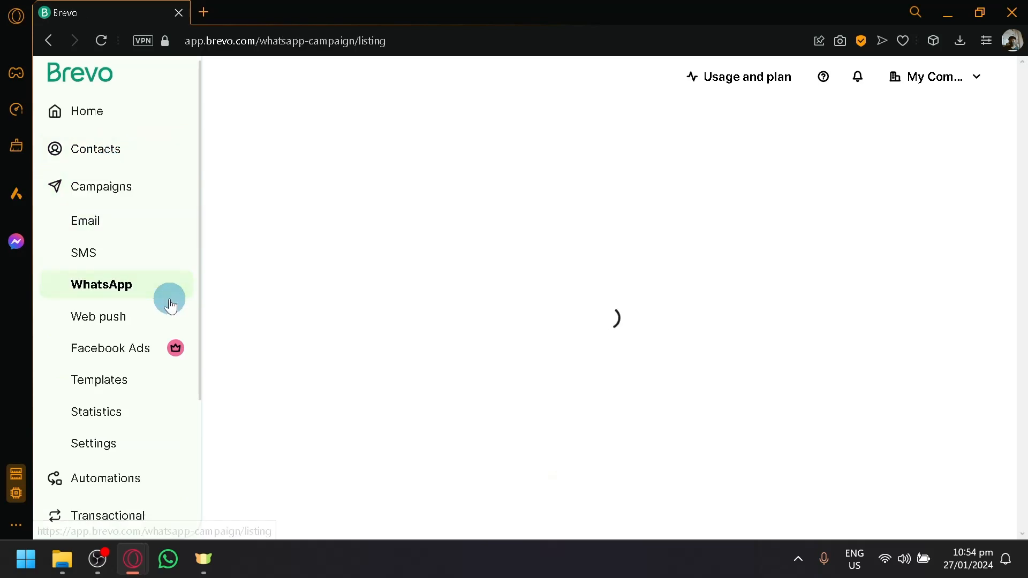
click(102, 283)
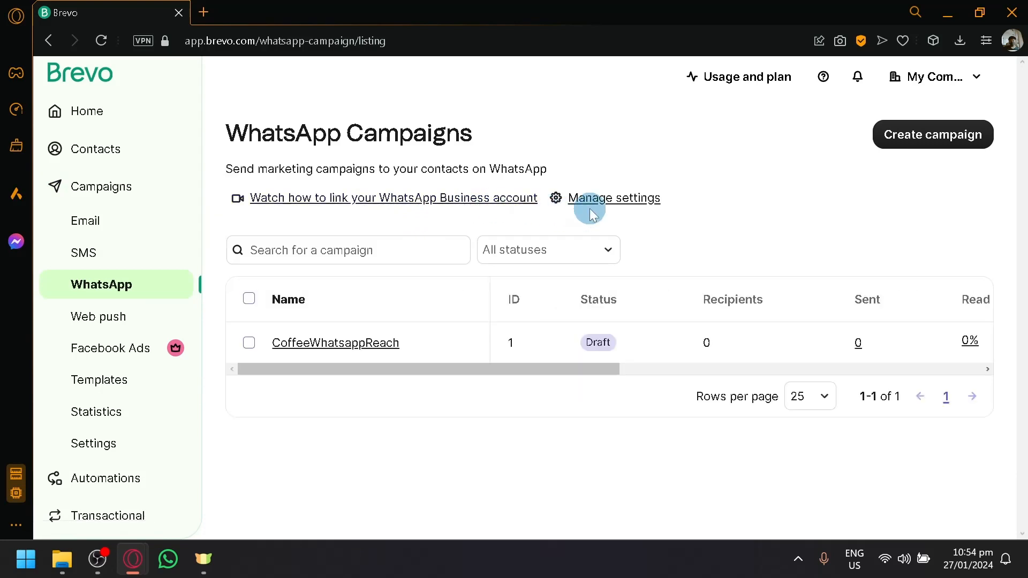
click(613, 198)
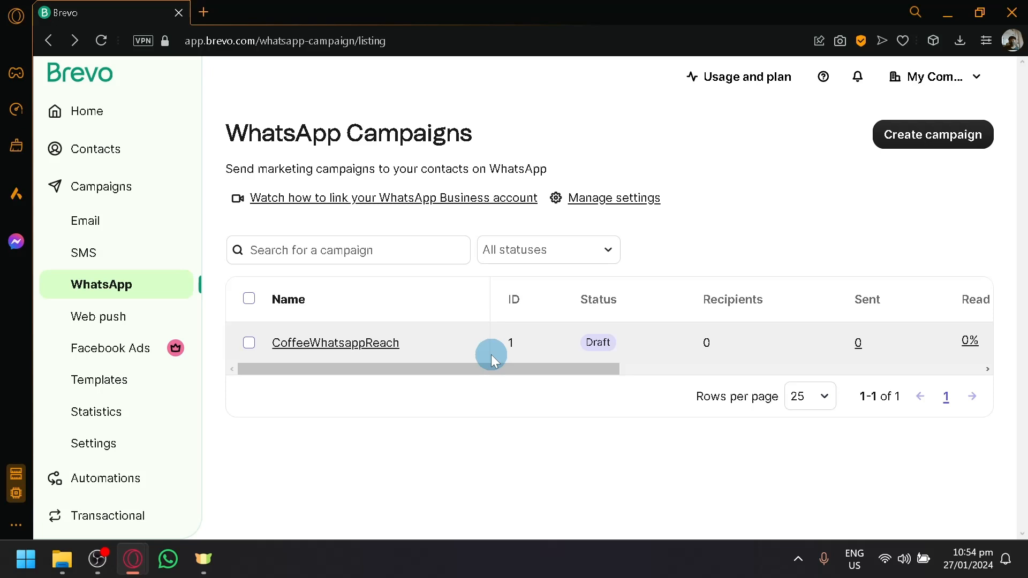
mouse_move(791, 423)
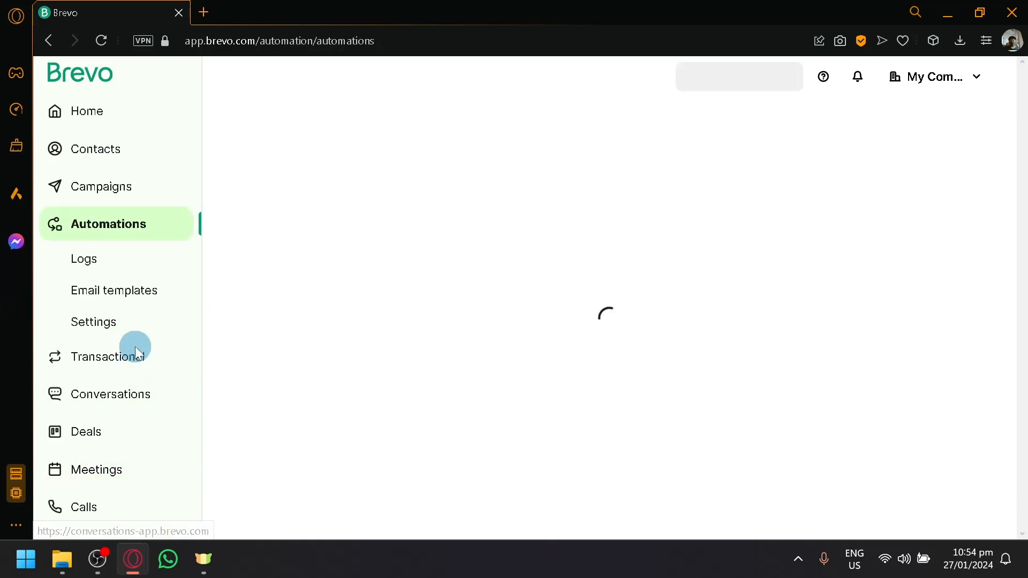
Go to Home, then the campaigns dashboard showing contacts, opens, clicks and blocklists totals
click(111, 393)
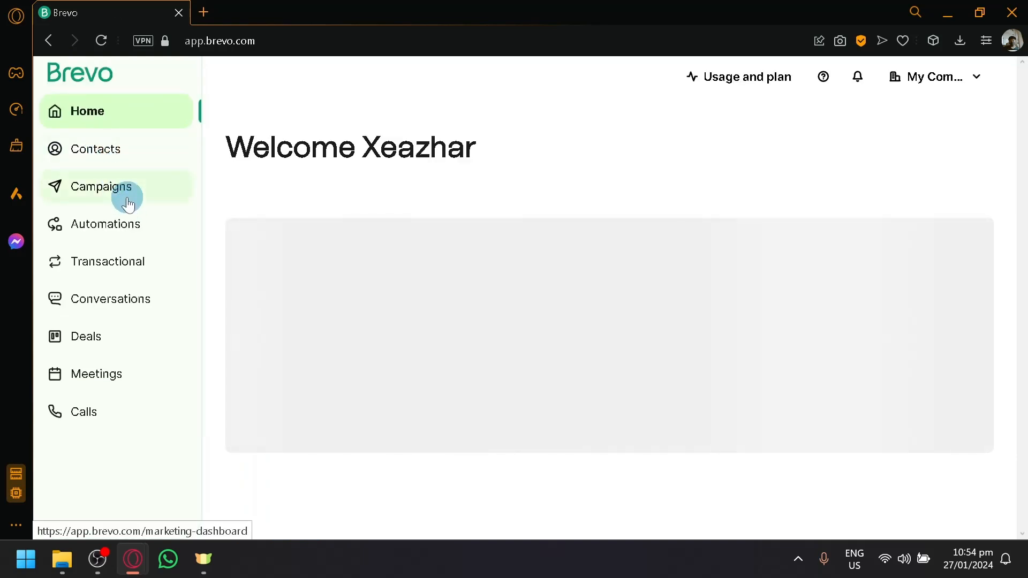
click(102, 186)
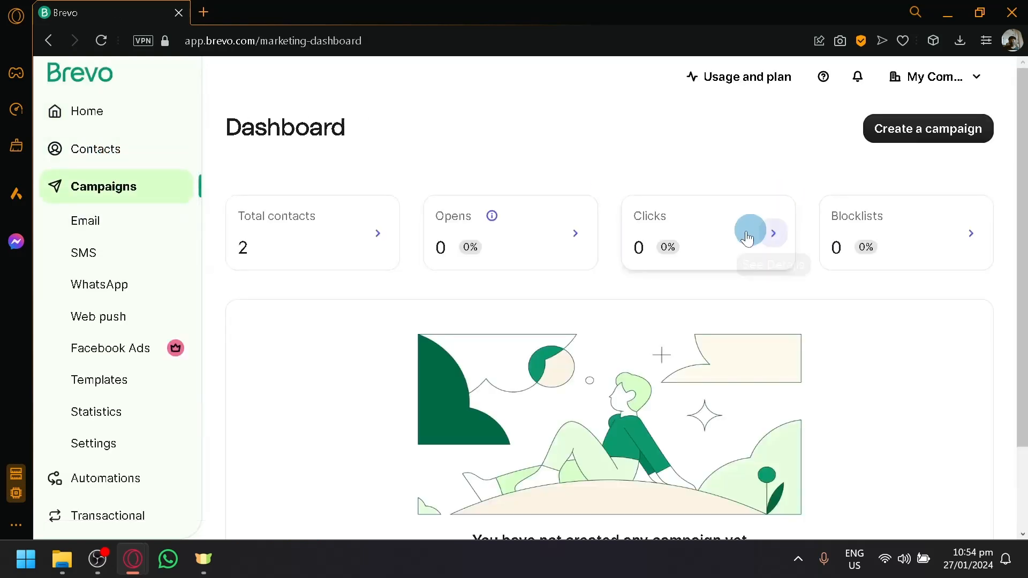